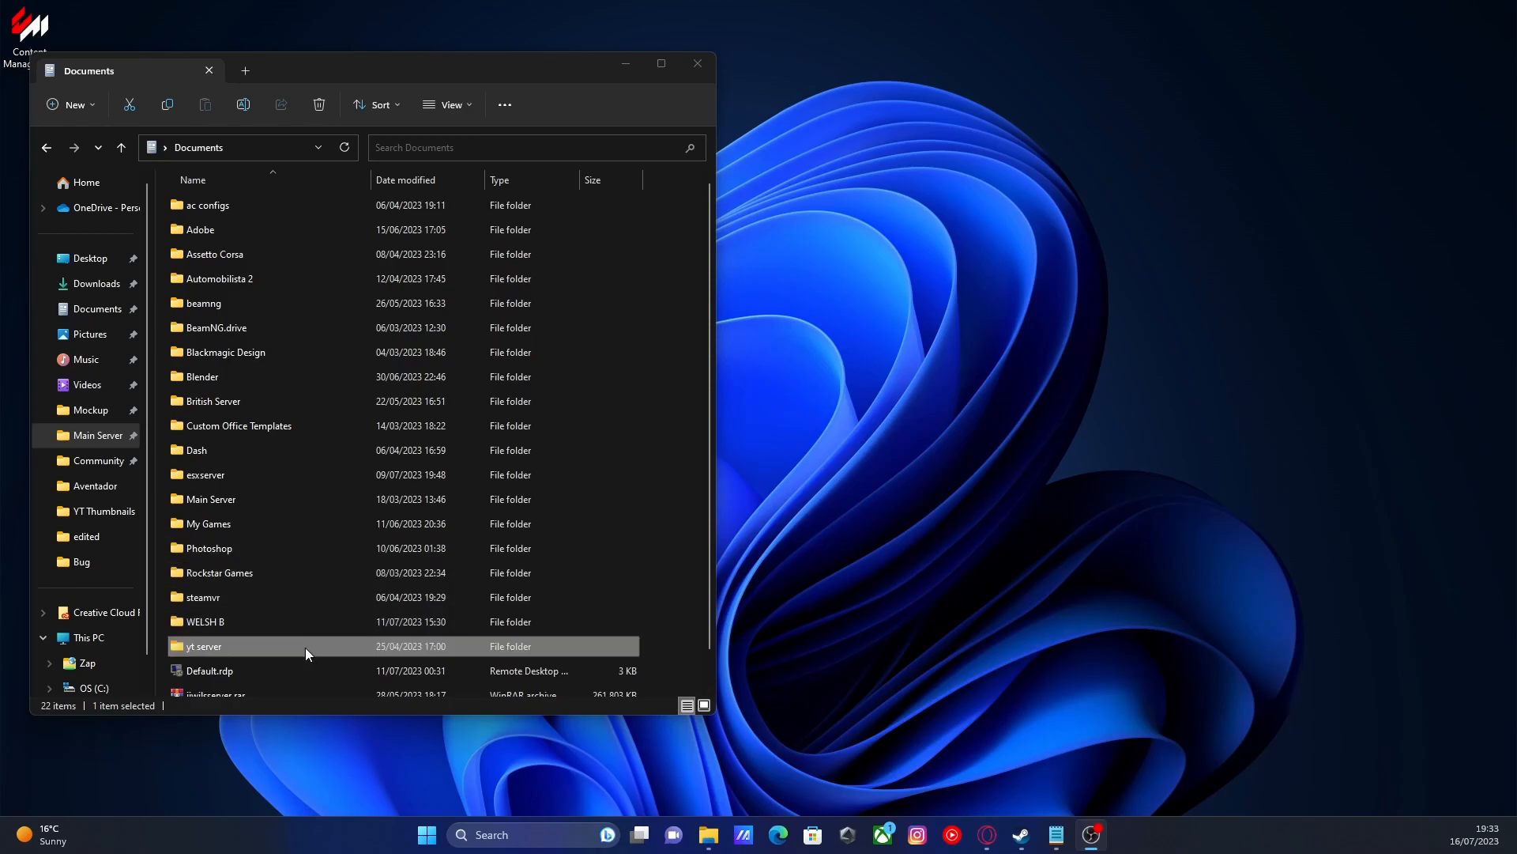
Step: Navigate yt server > txData > CFXDefault_2C6B6F.base, stepping back up to that folder
double_click(204, 645)
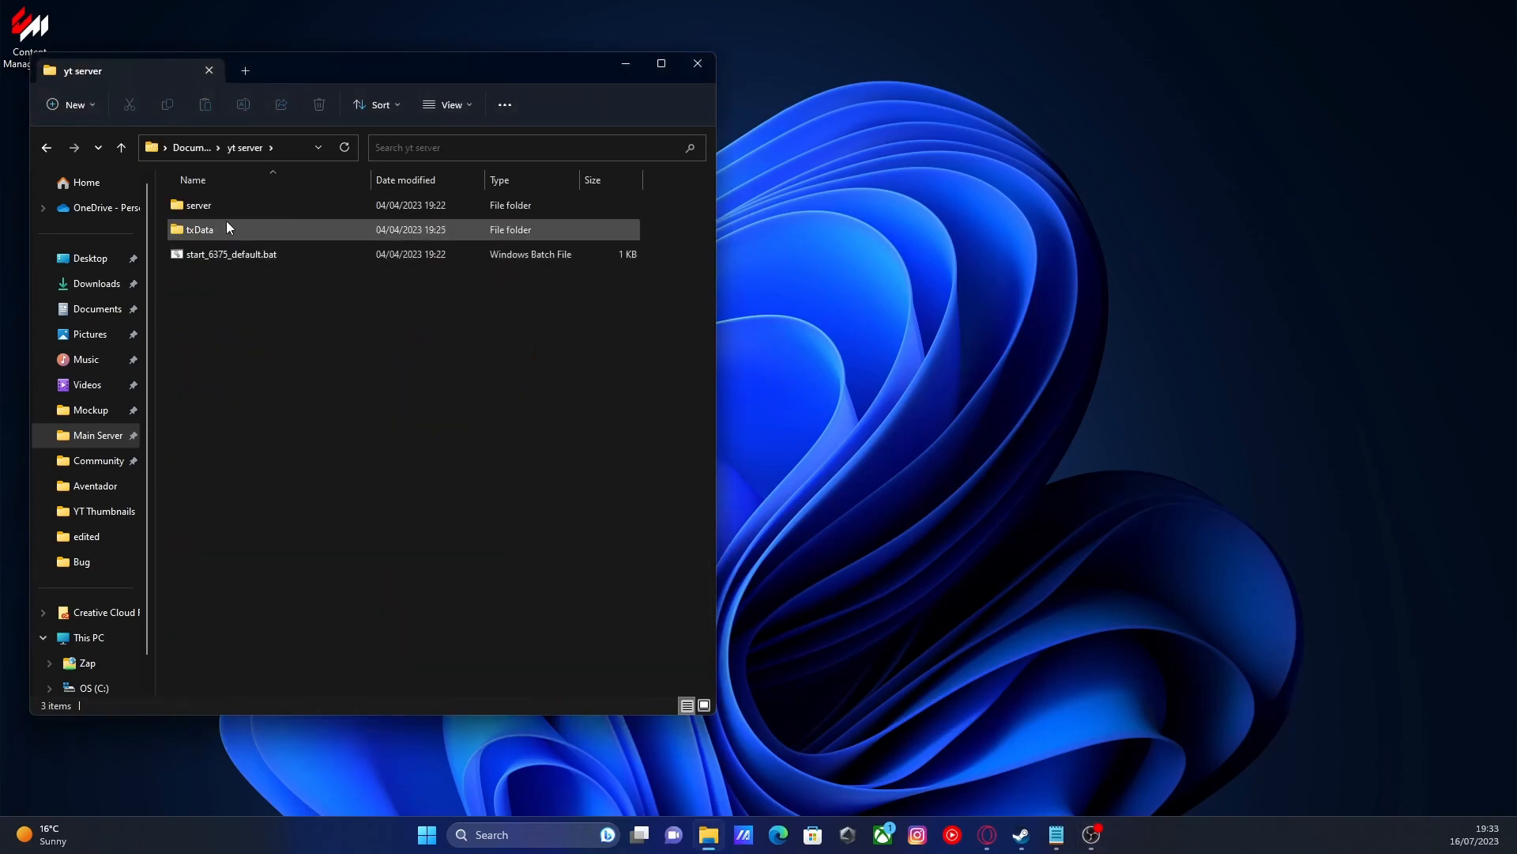
double_click(199, 229)
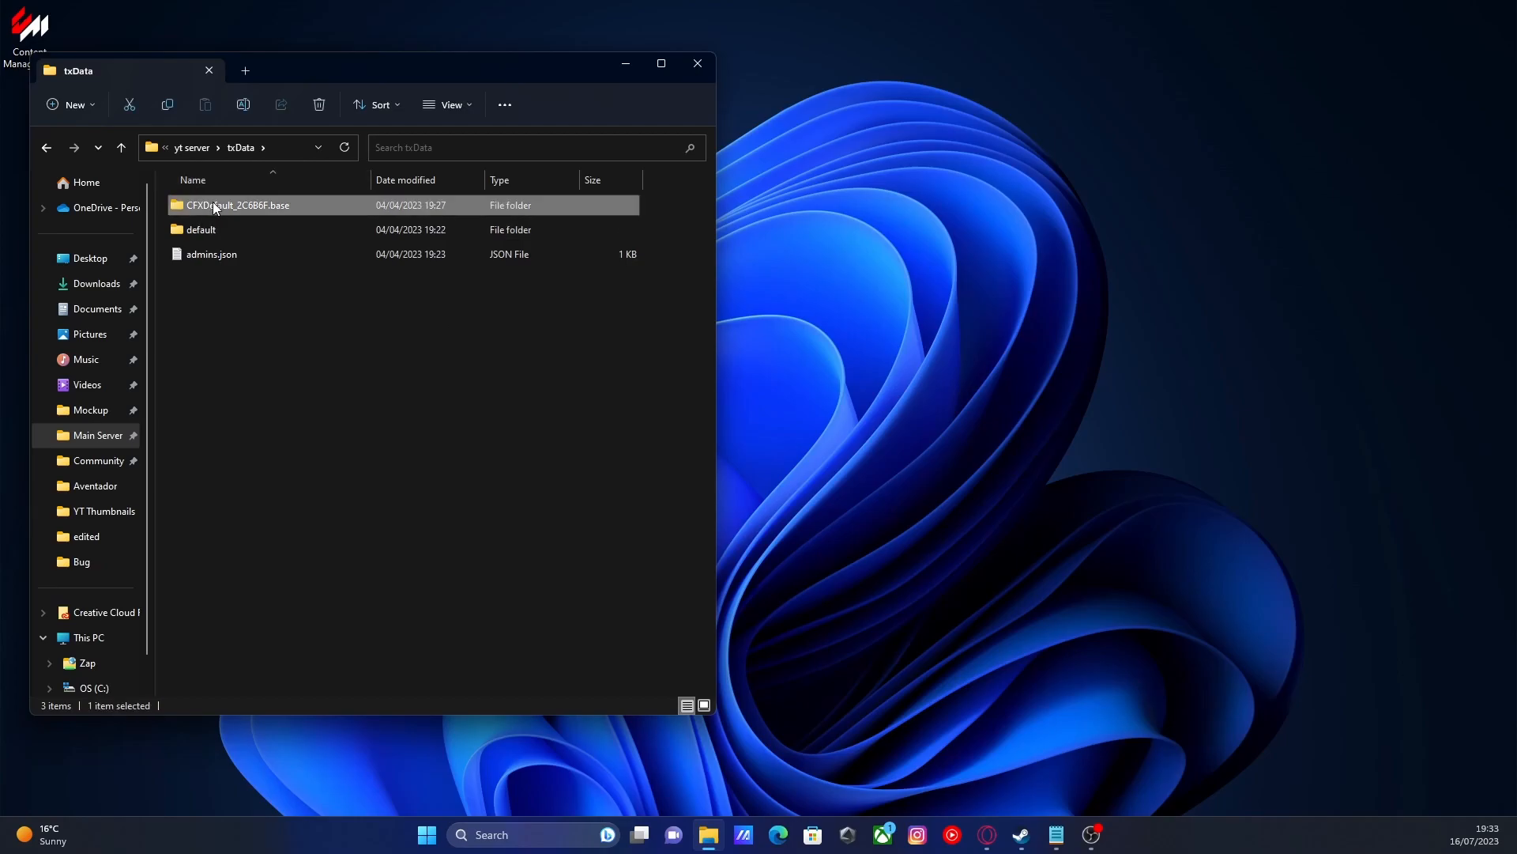
mouse_move(141, 185)
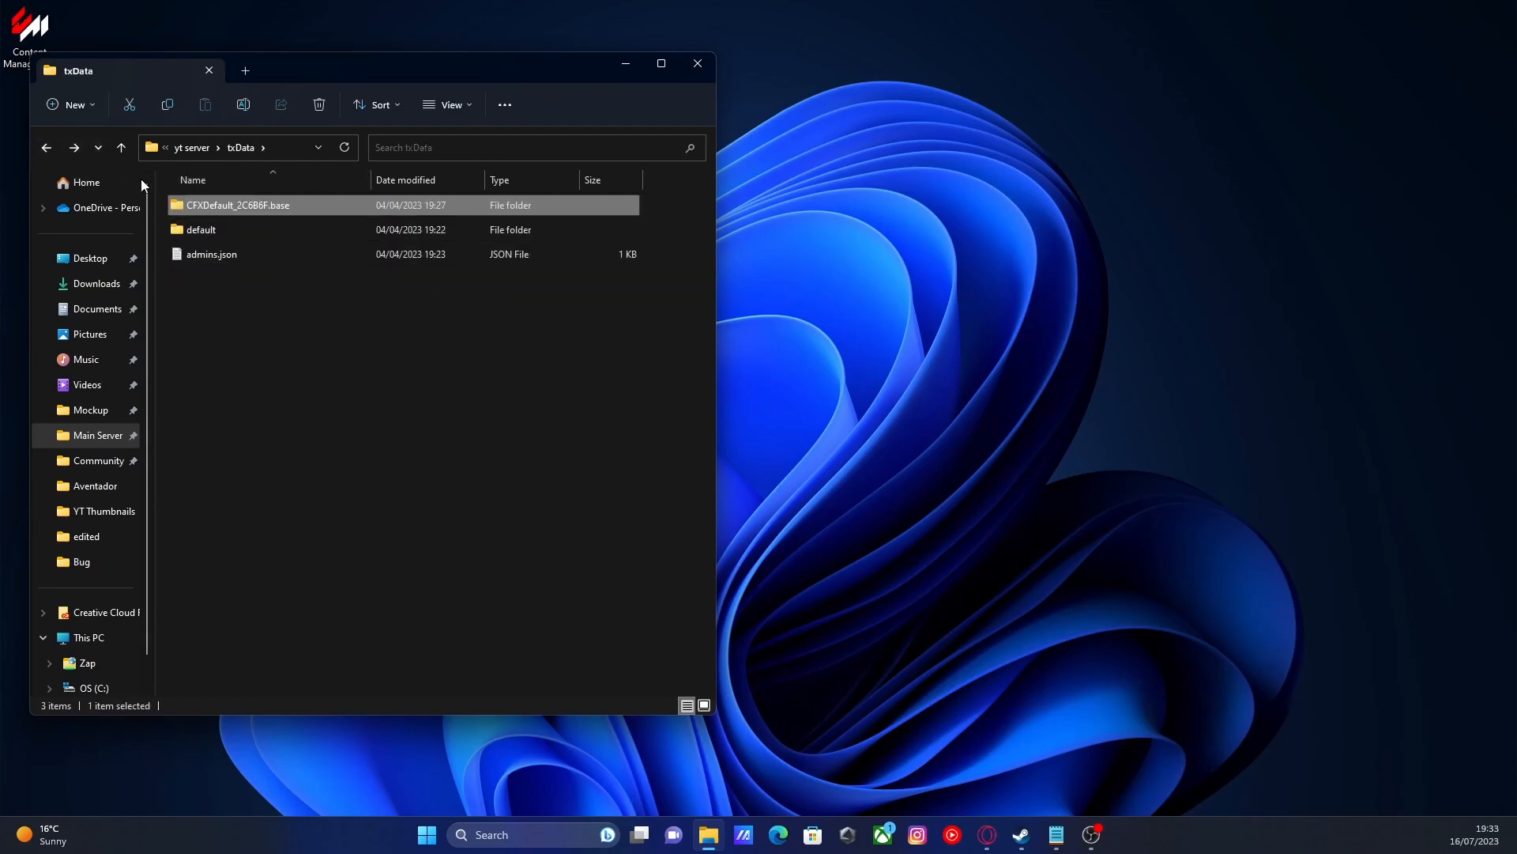
double_click(239, 204)
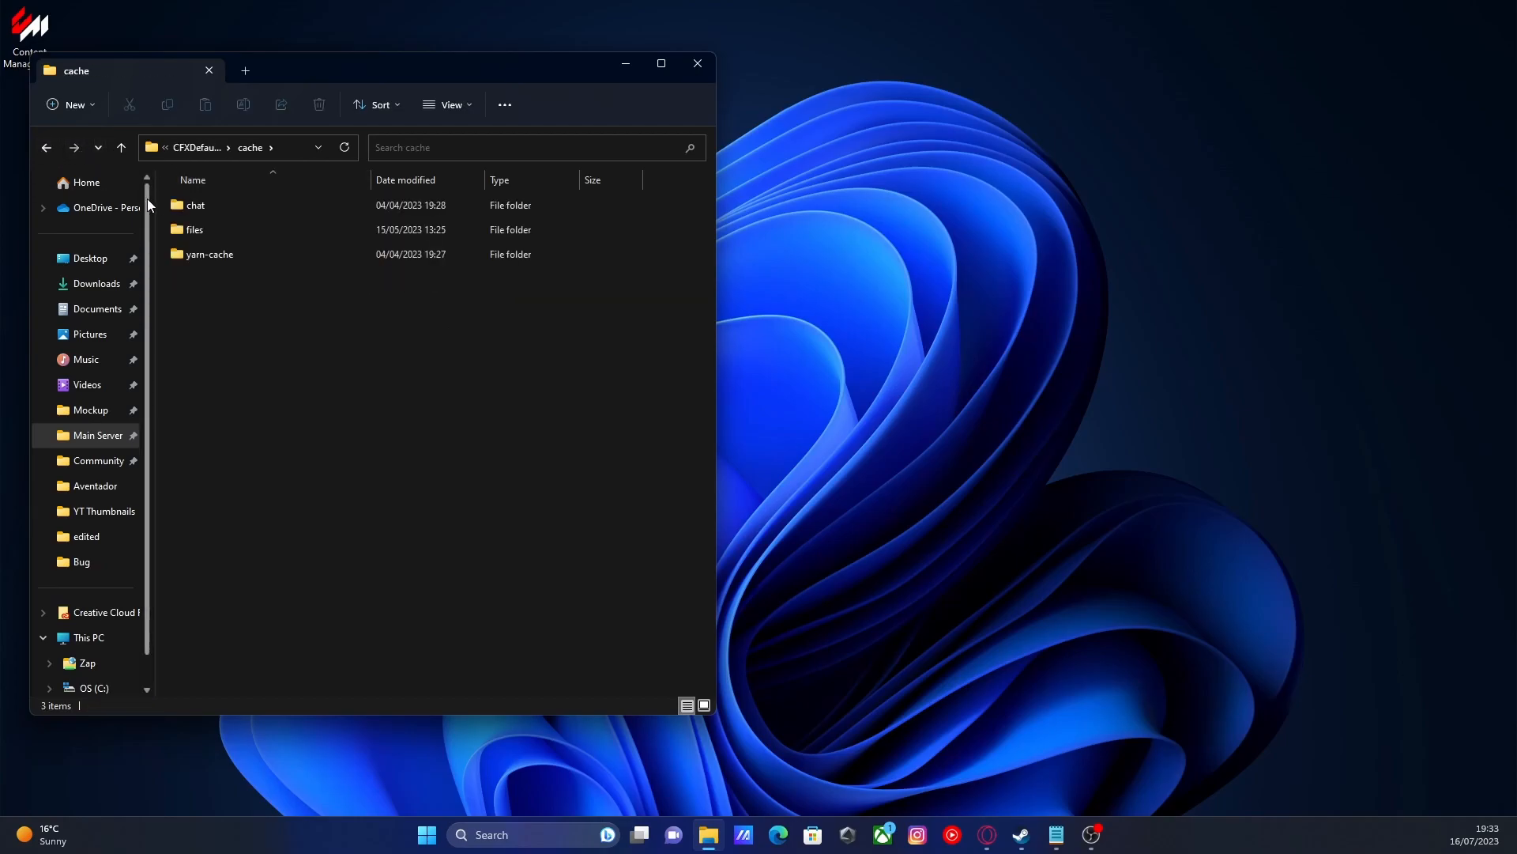
click(121, 147)
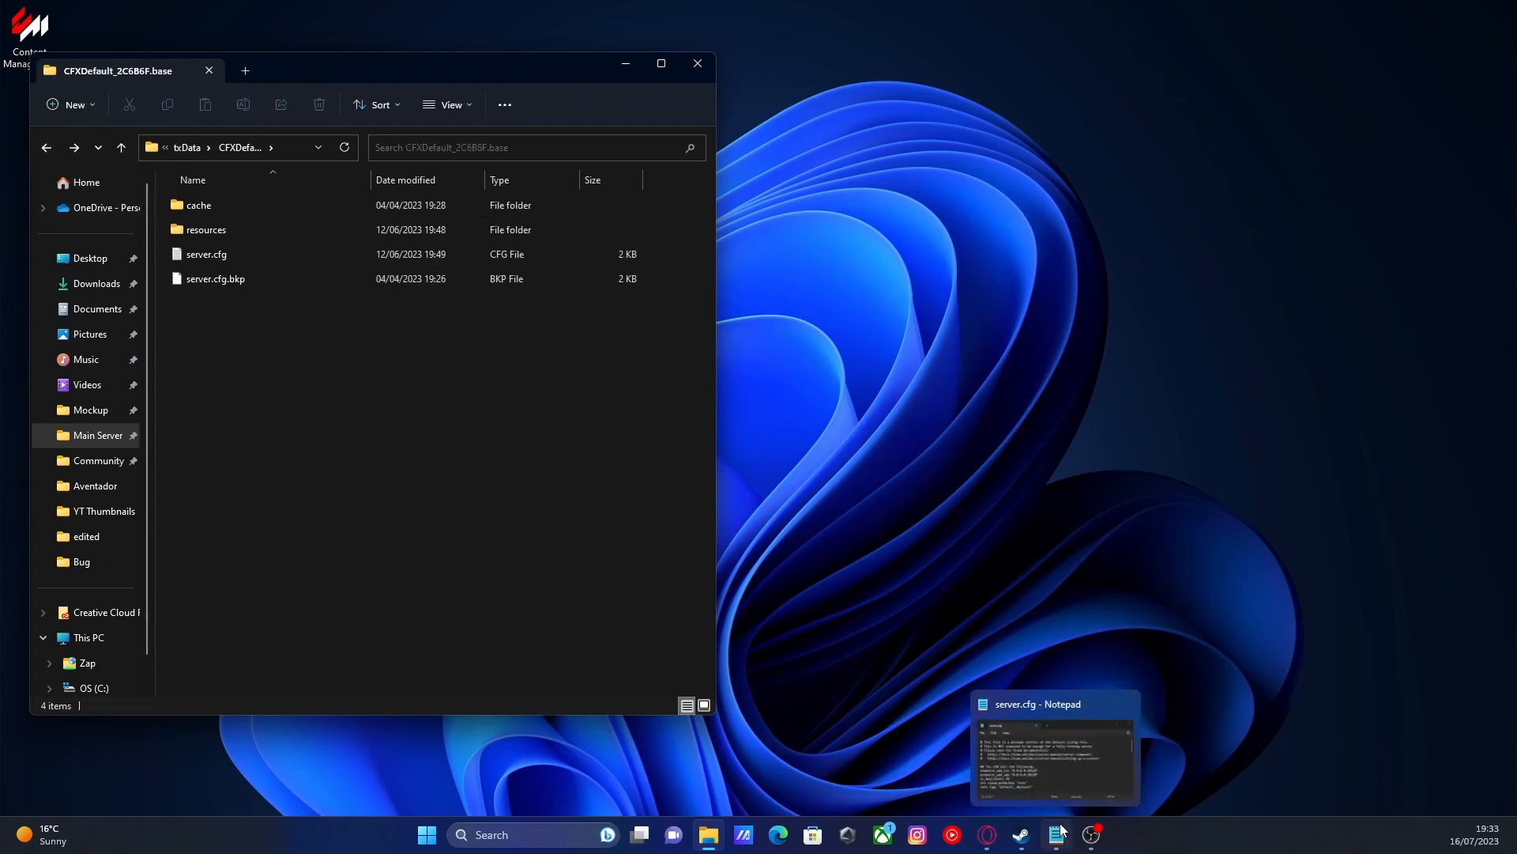
Step: Bring the server.cfg Notepad window forward beside File Explorer
click(1055, 750)
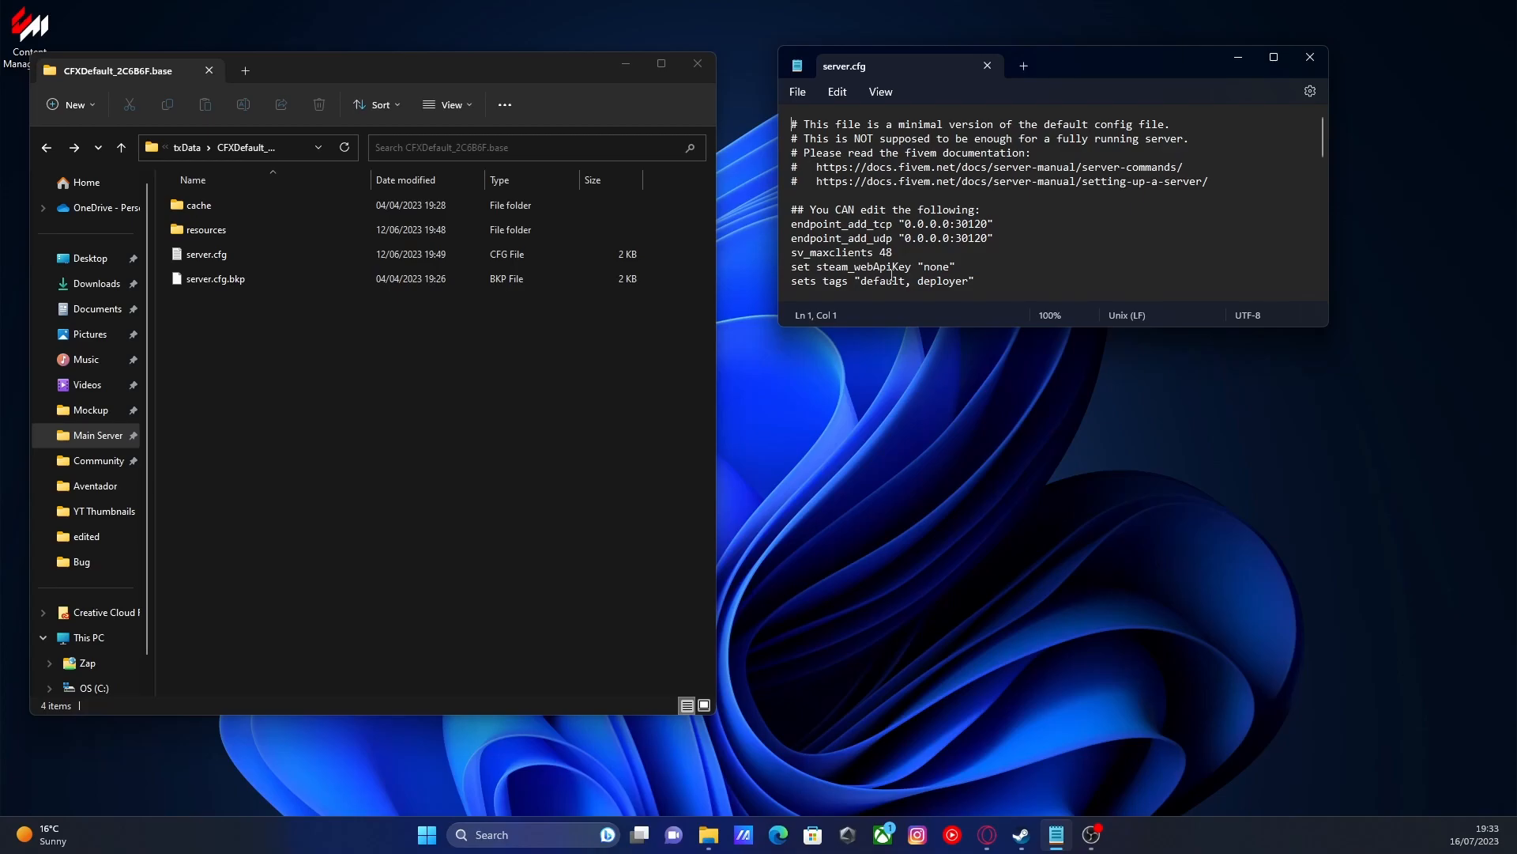
mouse_move(908, 771)
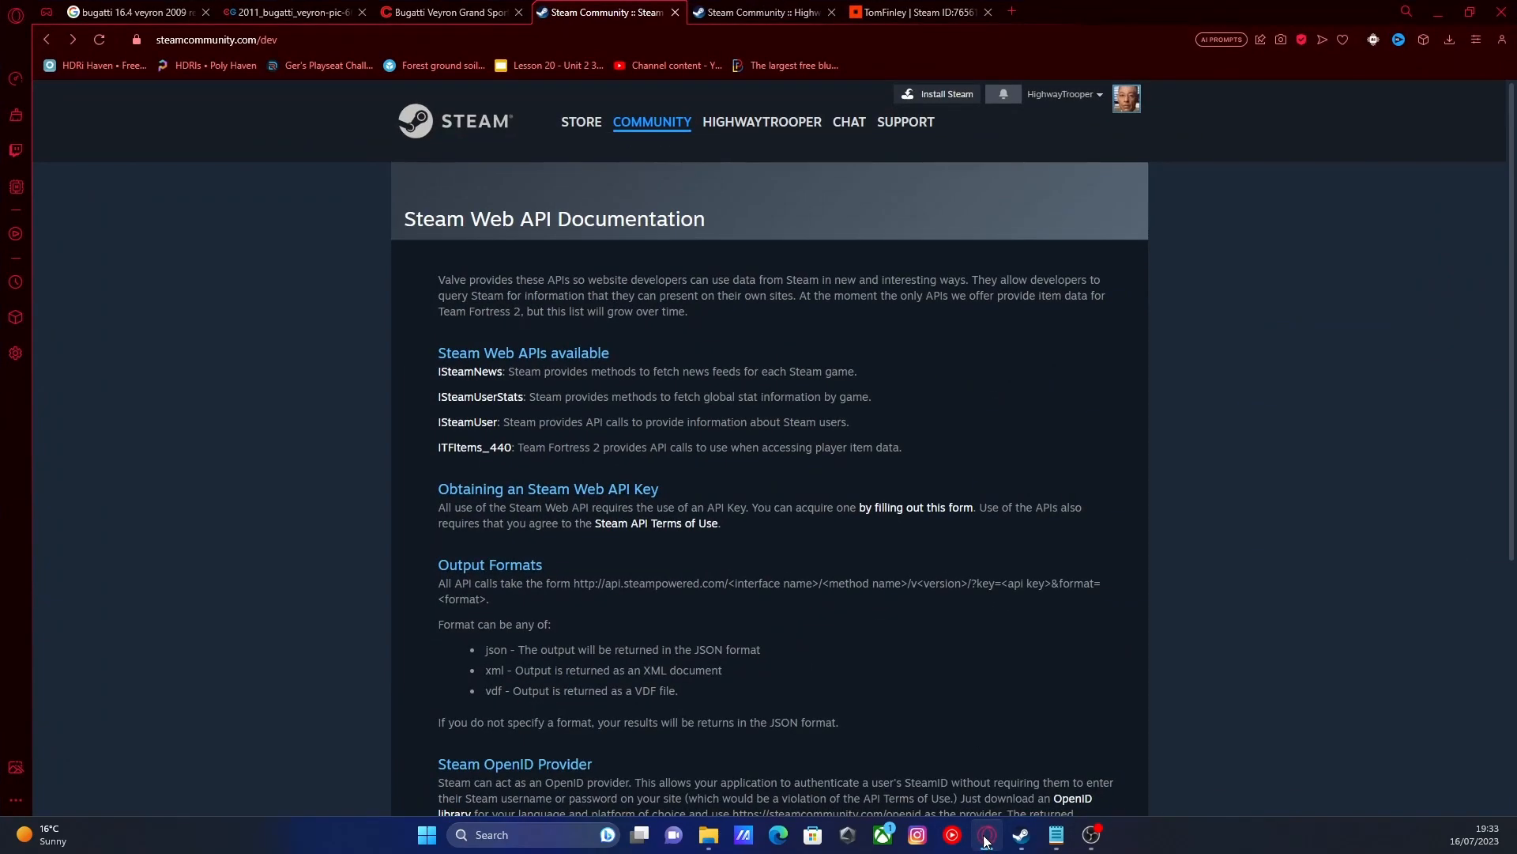
Step: Scroll the Steam Web API Documentation page to the Web API key section
scroll(down, 3)
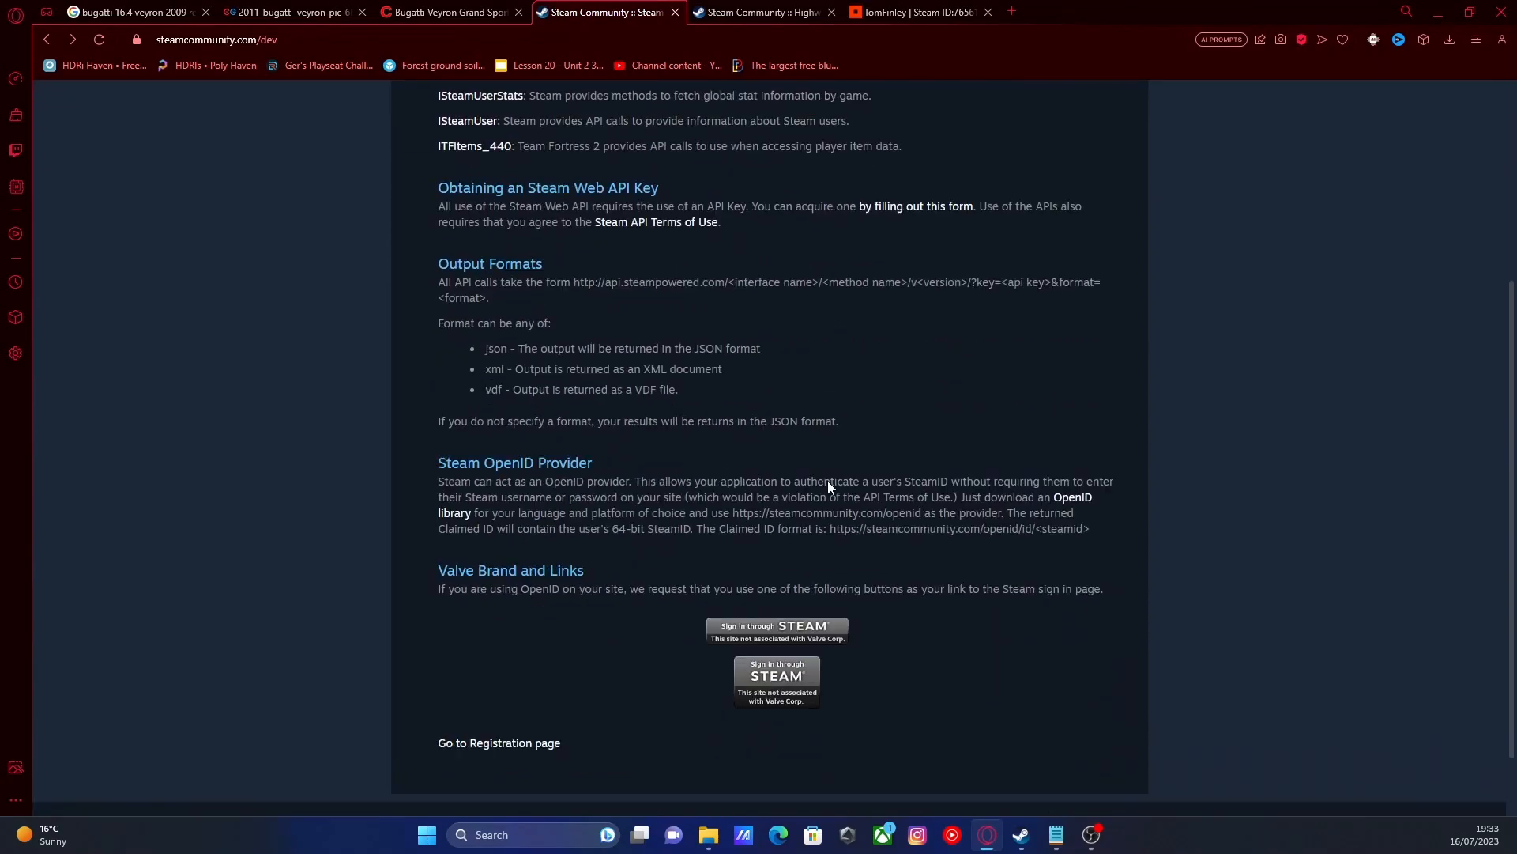
scroll(up, 3)
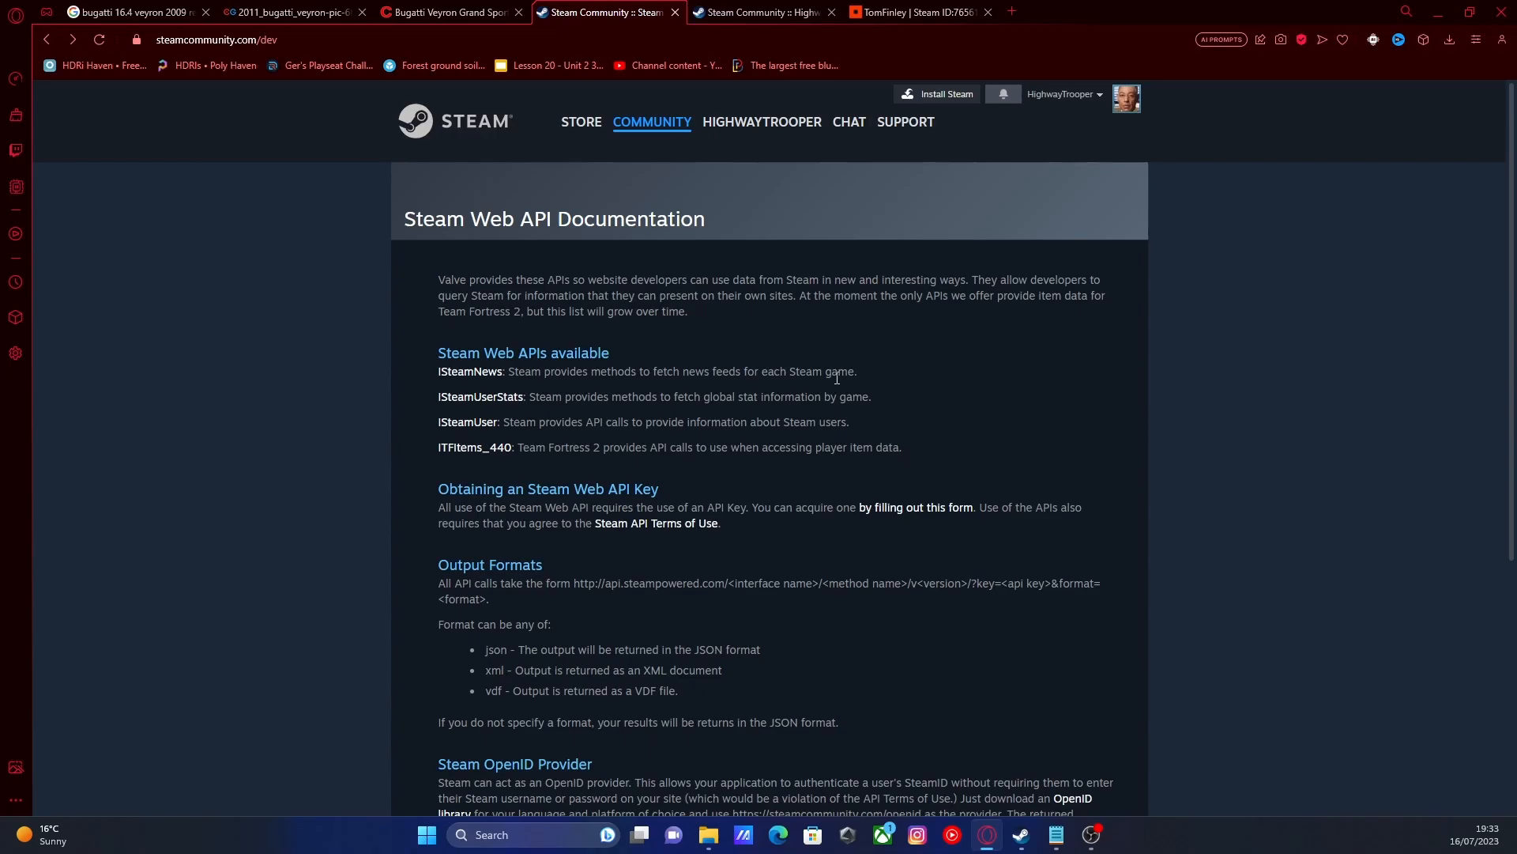
mouse_move(900, 448)
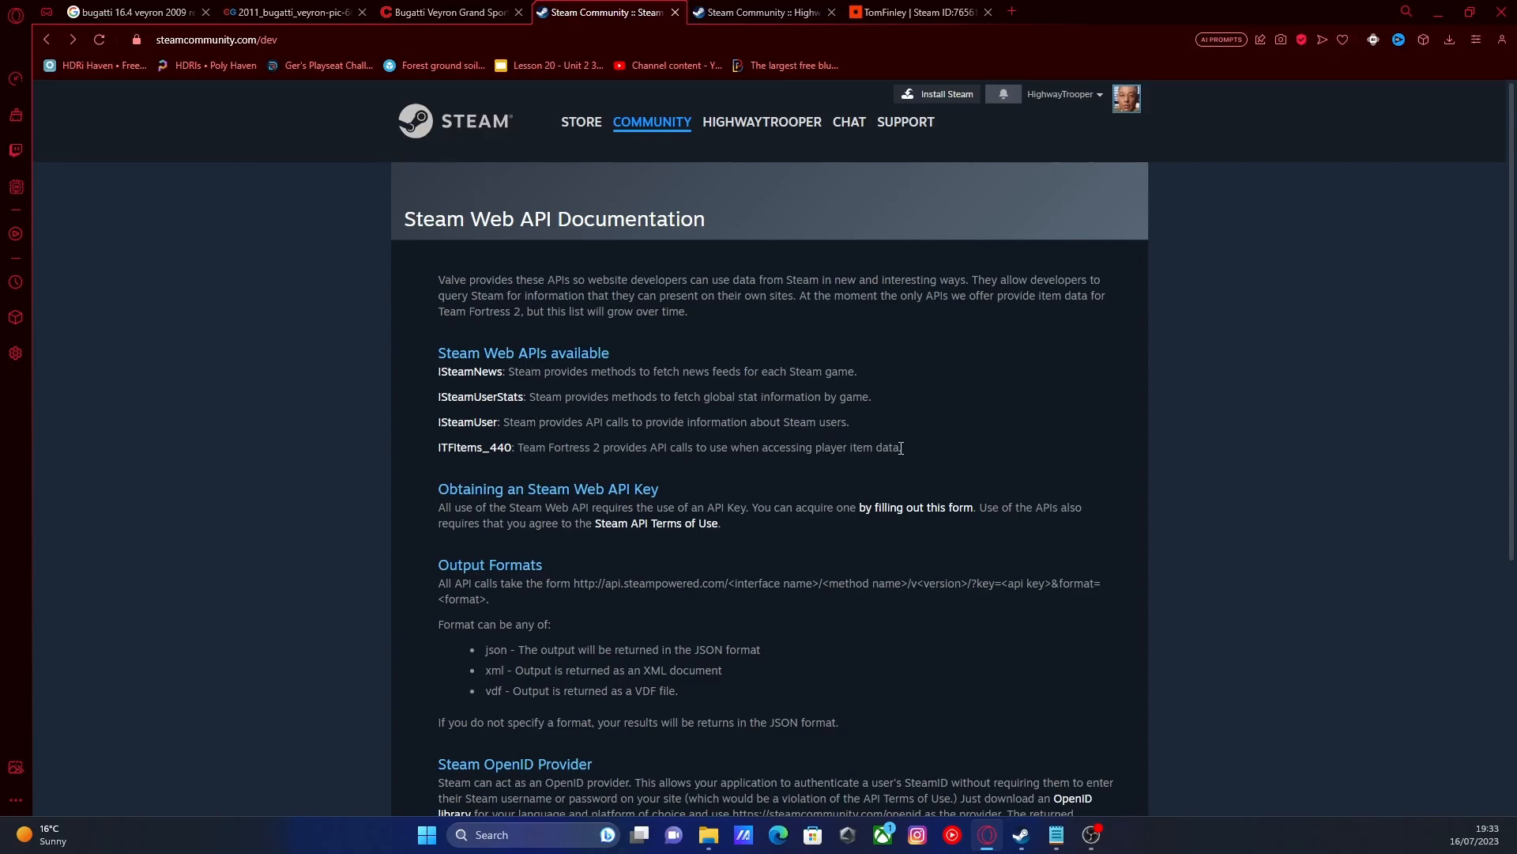
scroll(down, 3)
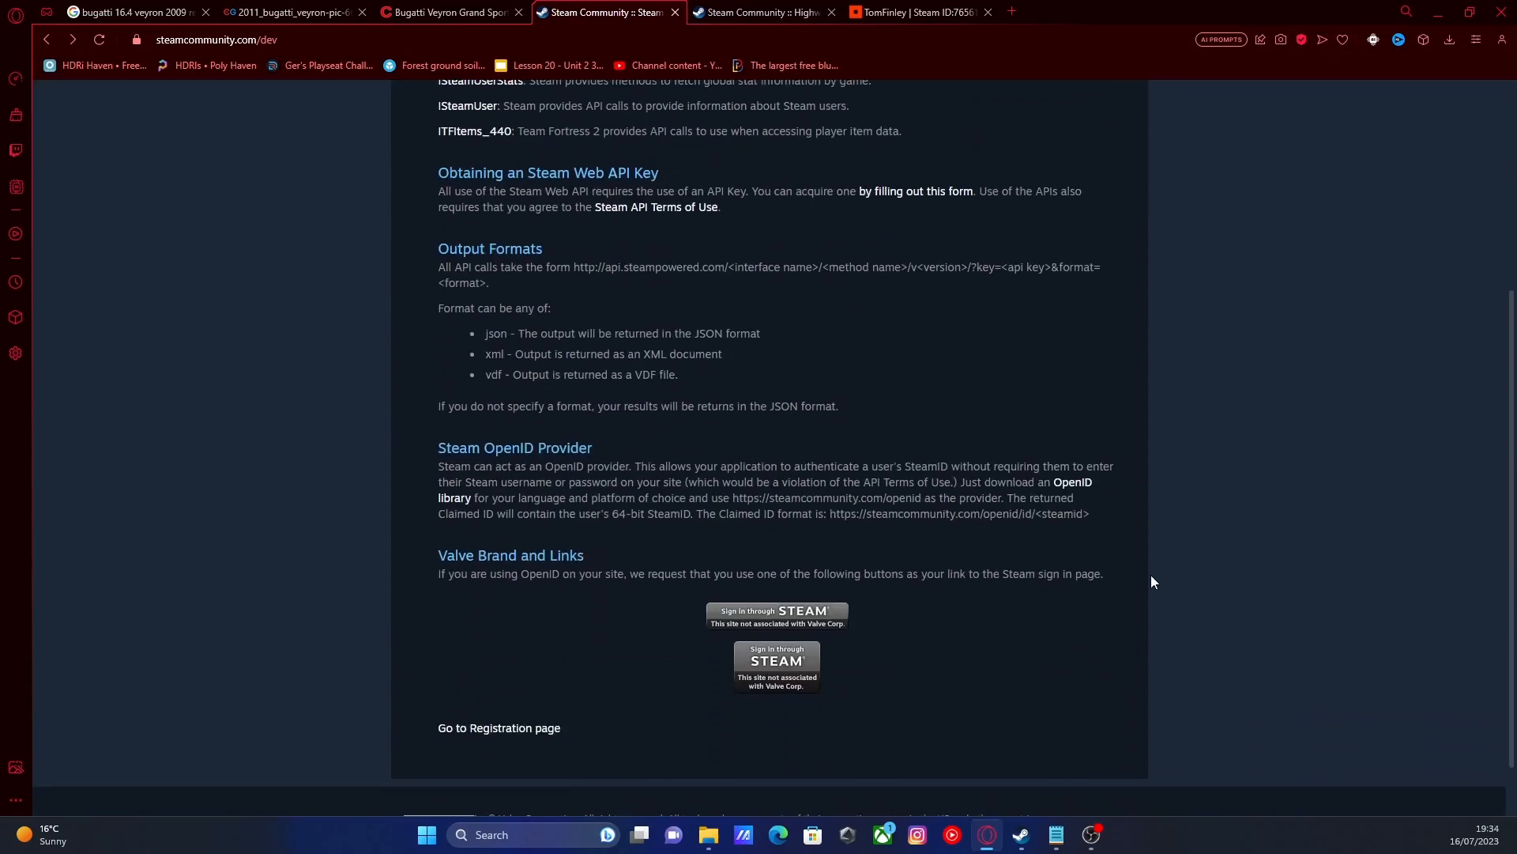
mouse_move(499, 728)
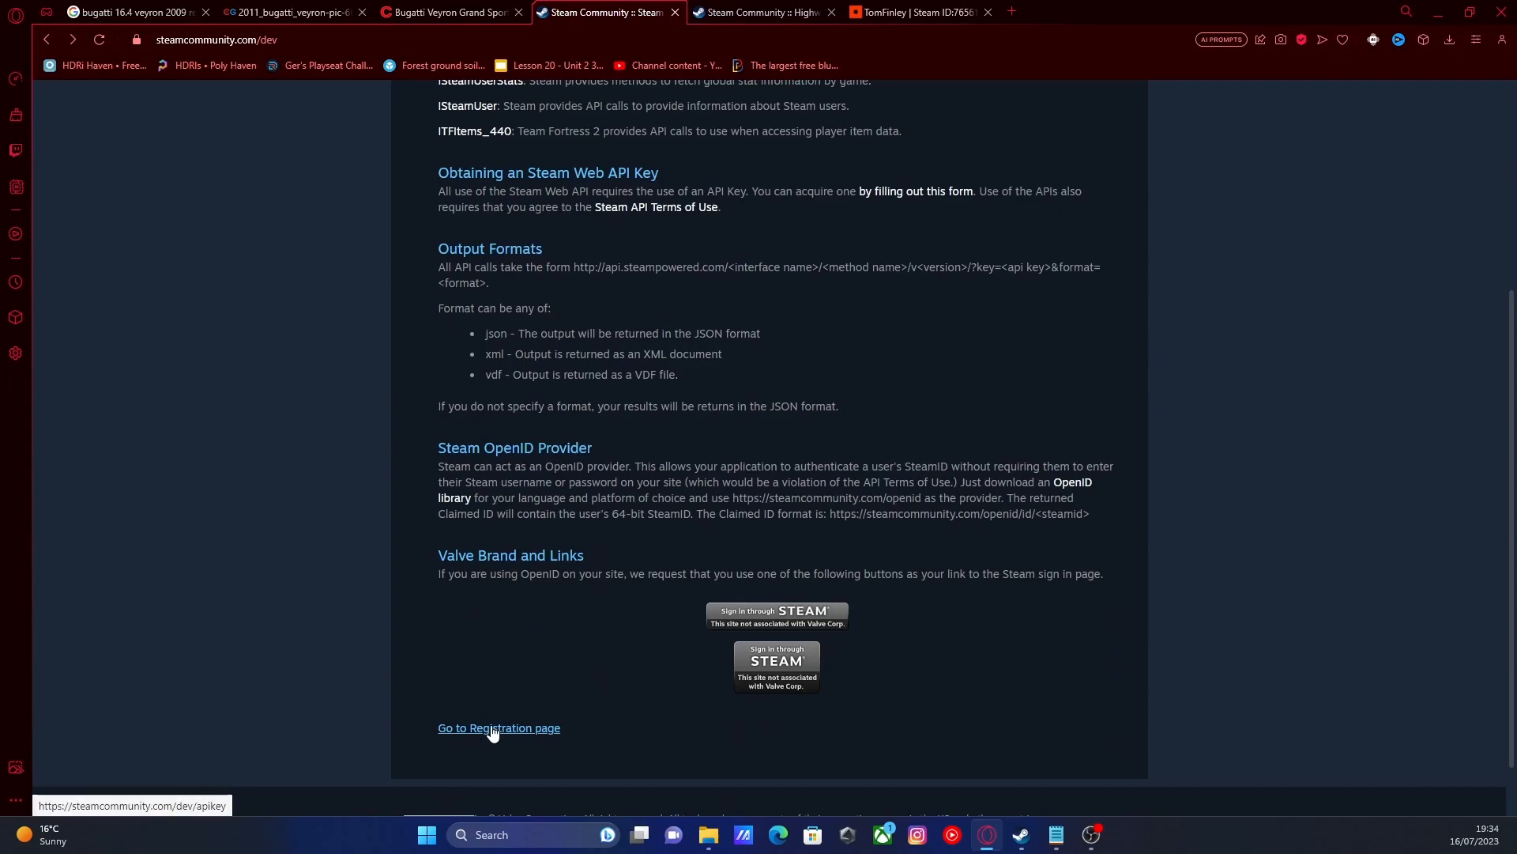
Step: Go to the Register Steam Web API Key page and select the key
click(499, 728)
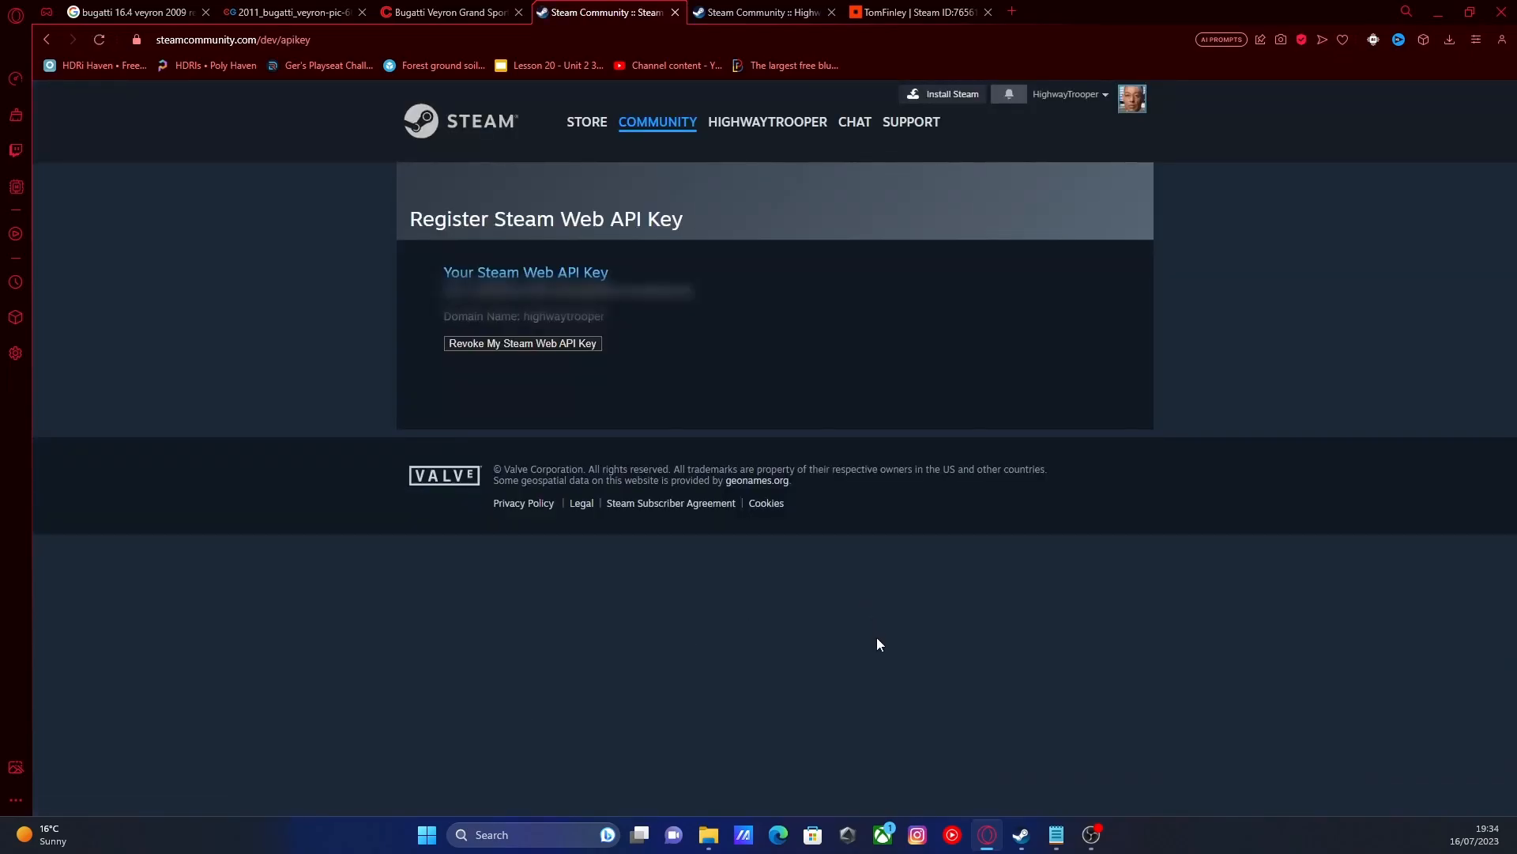
mouse_move(893, 563)
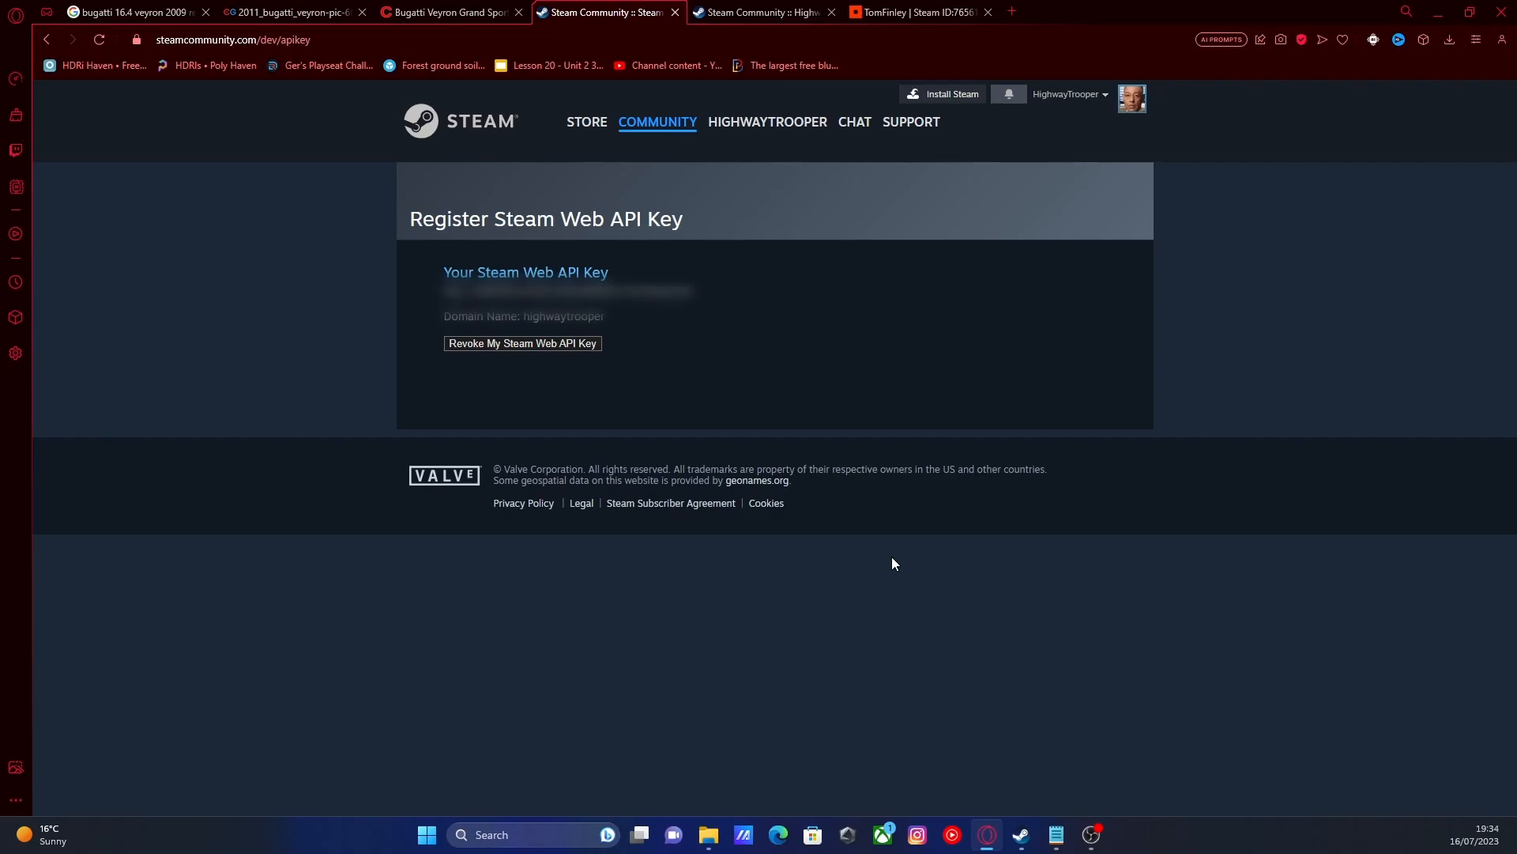
mouse_move(453, 466)
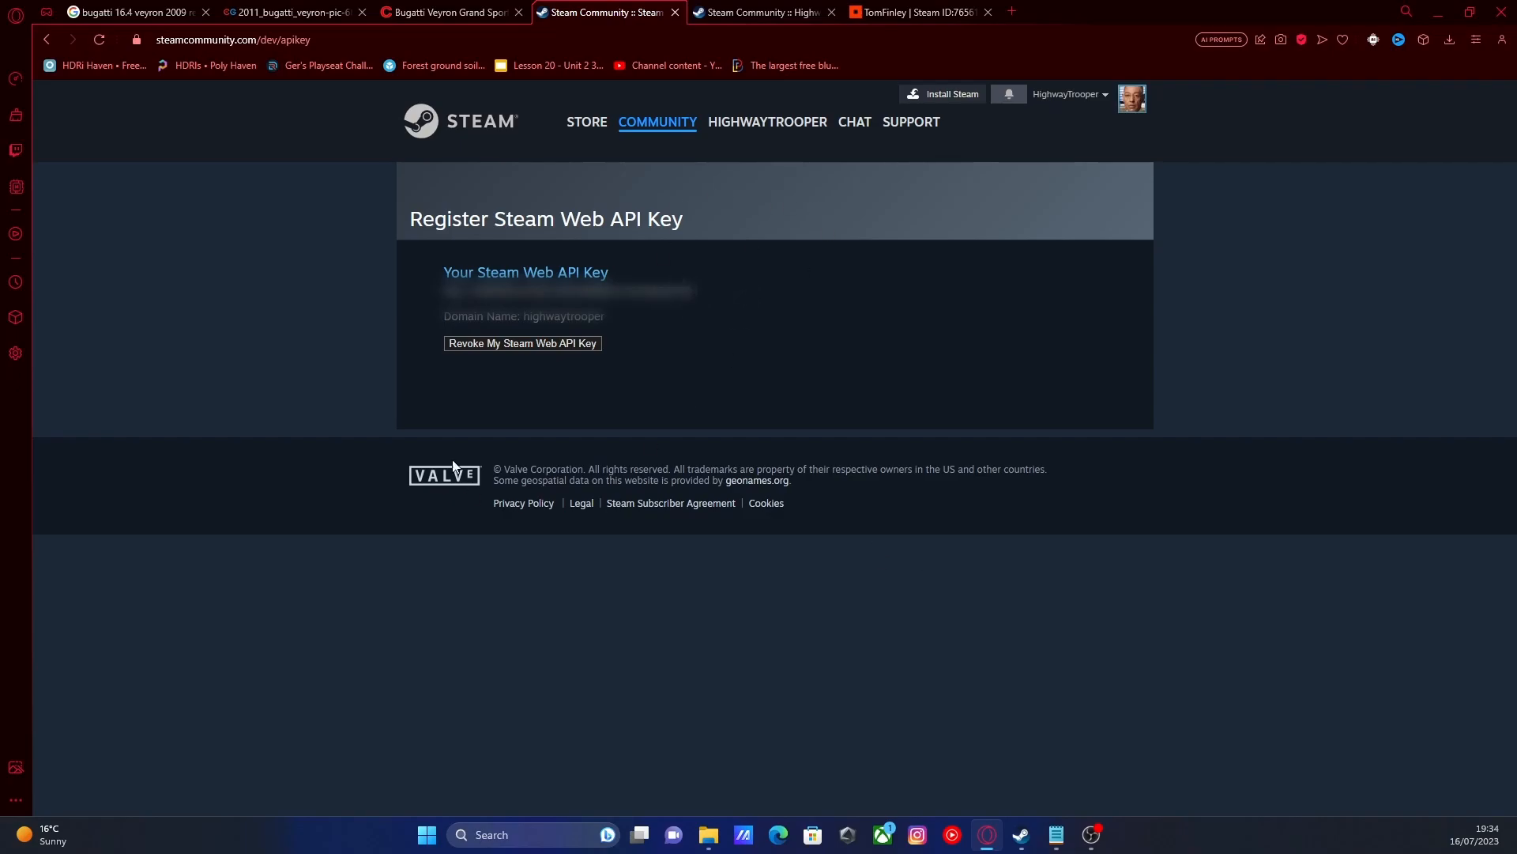
mouse_move(917, 517)
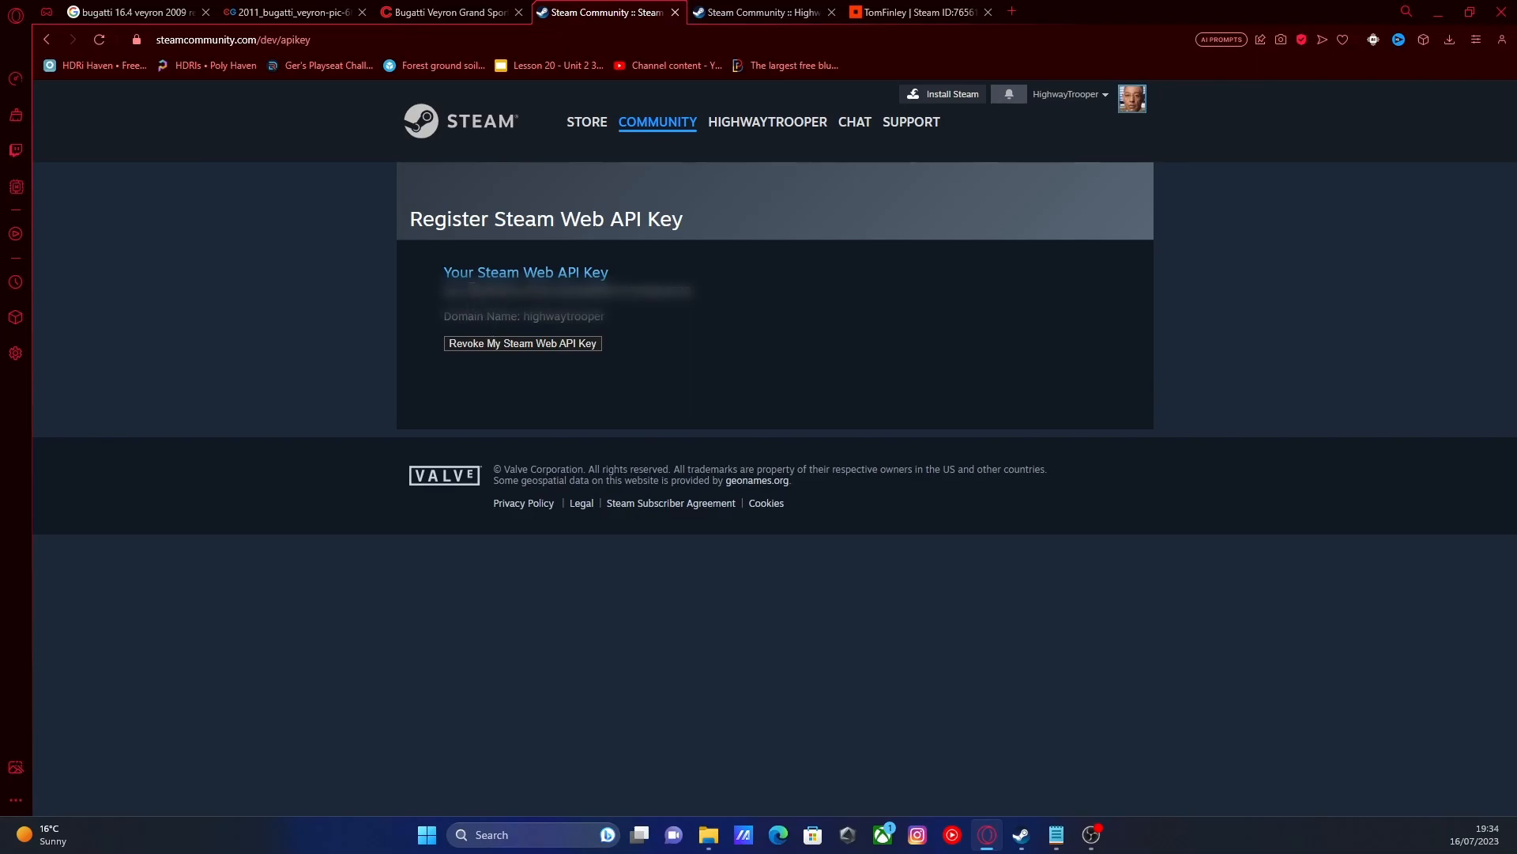
double_click(568, 290)
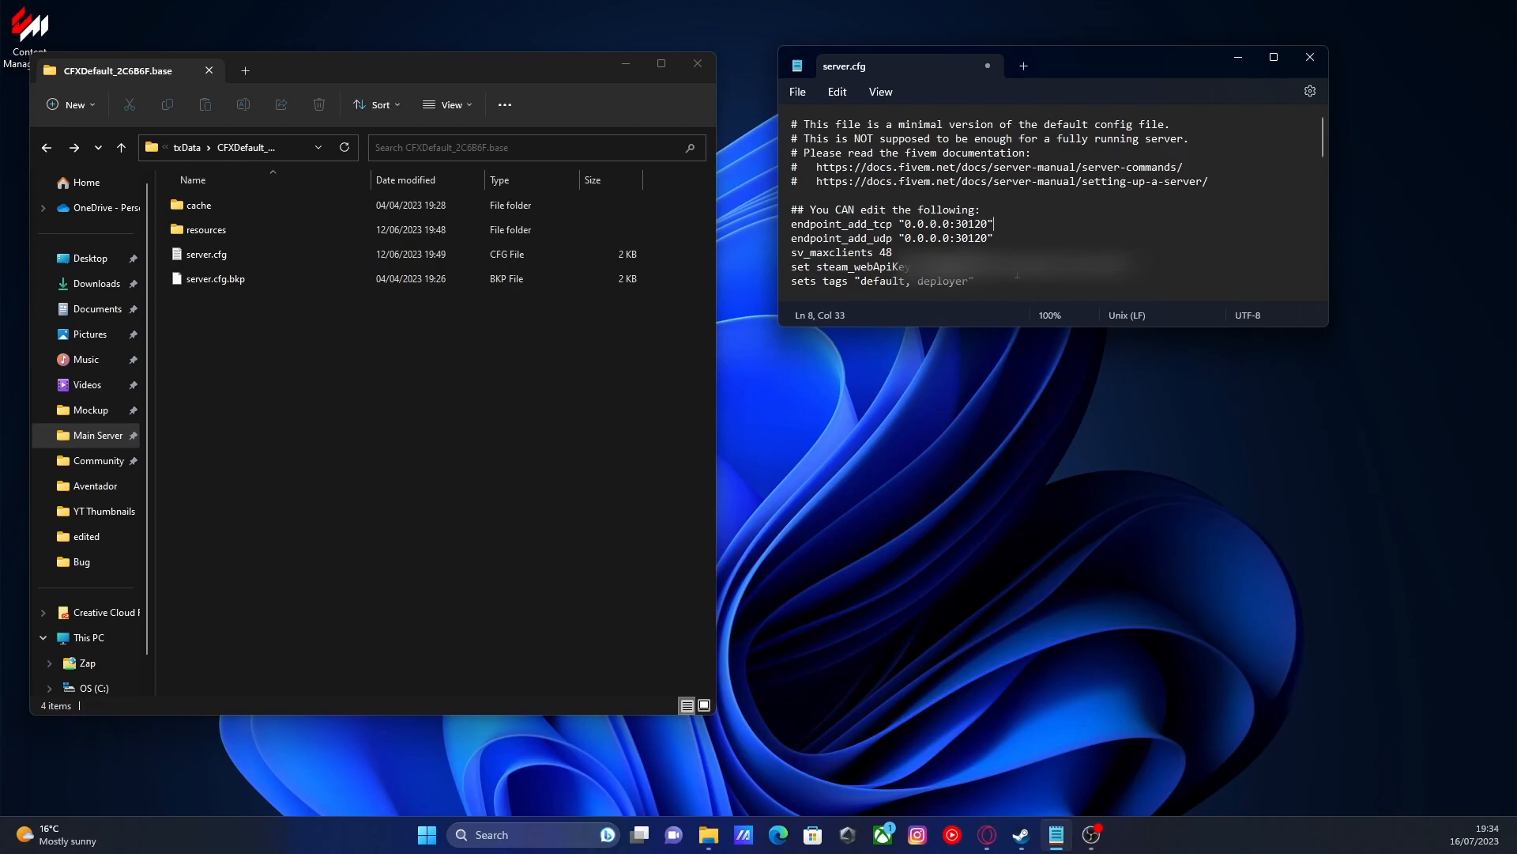
Step: Scroll to the add system admins section and place the cursor after the add_principal line
scroll(down, 3)
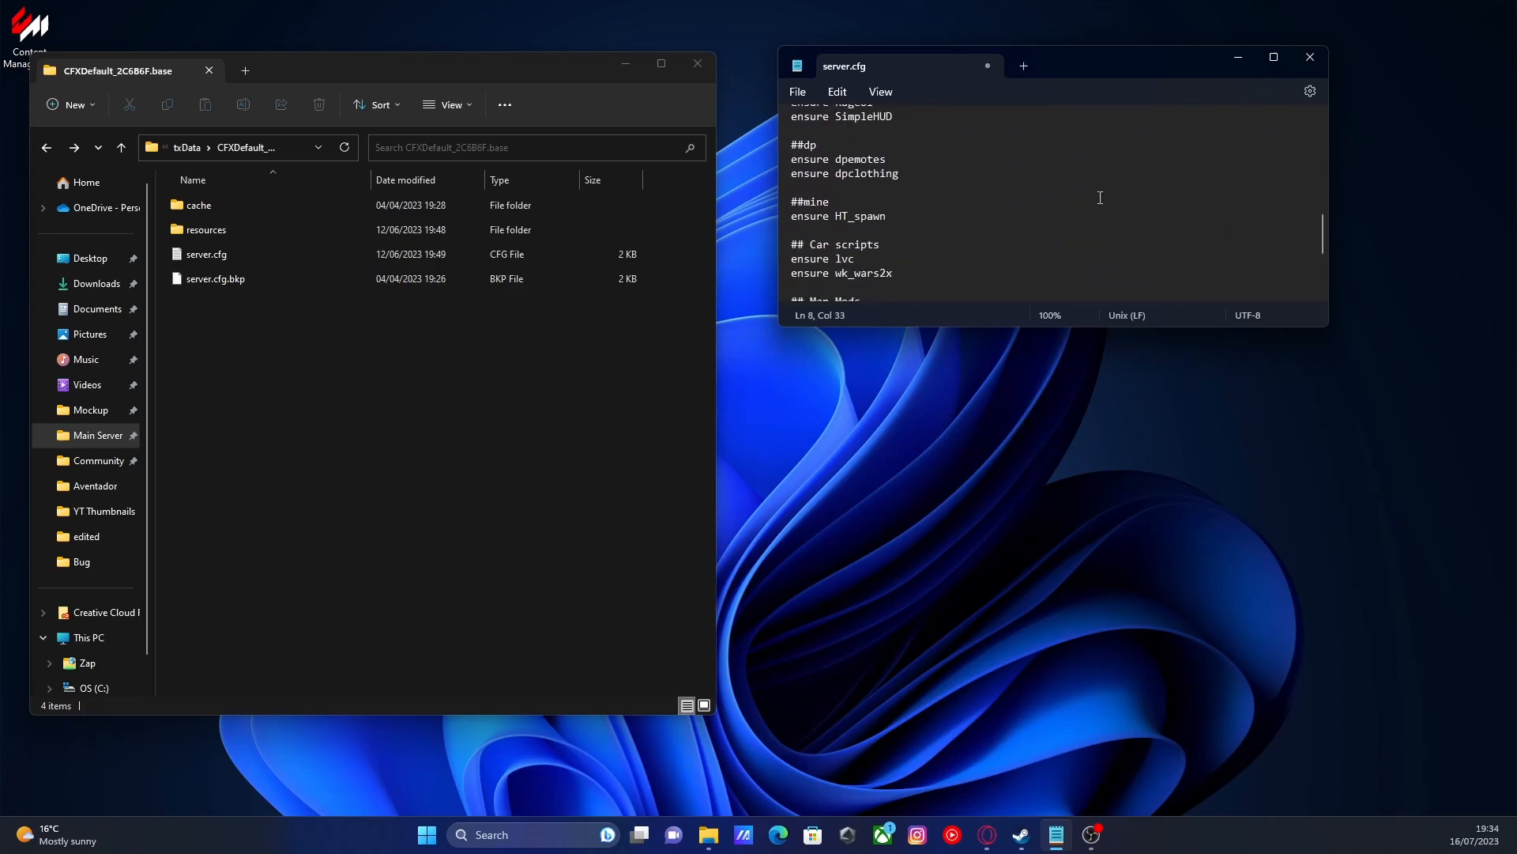
scroll(down, 3)
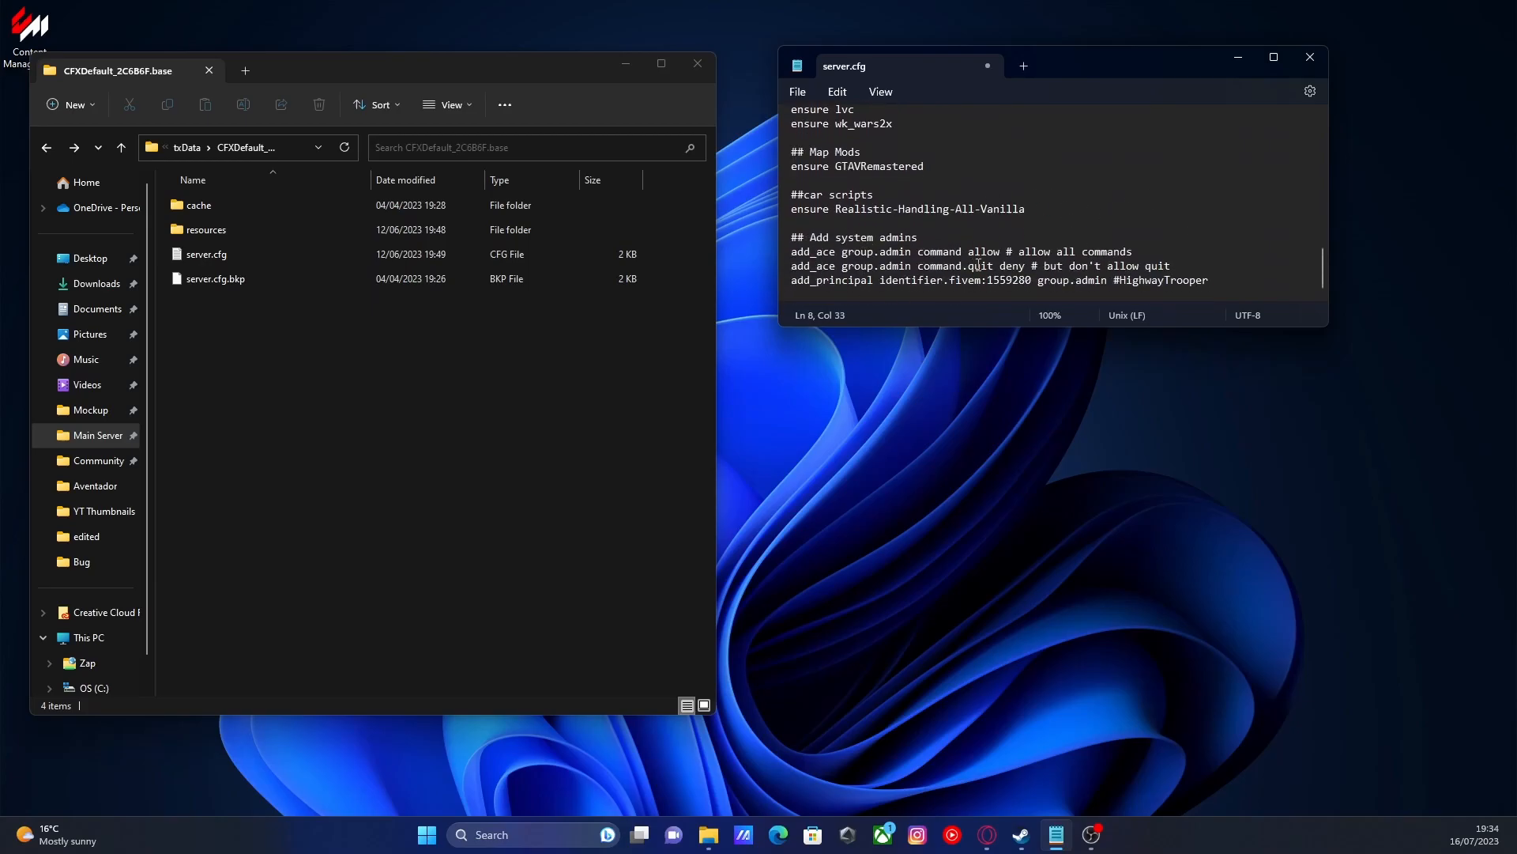
click(1241, 280)
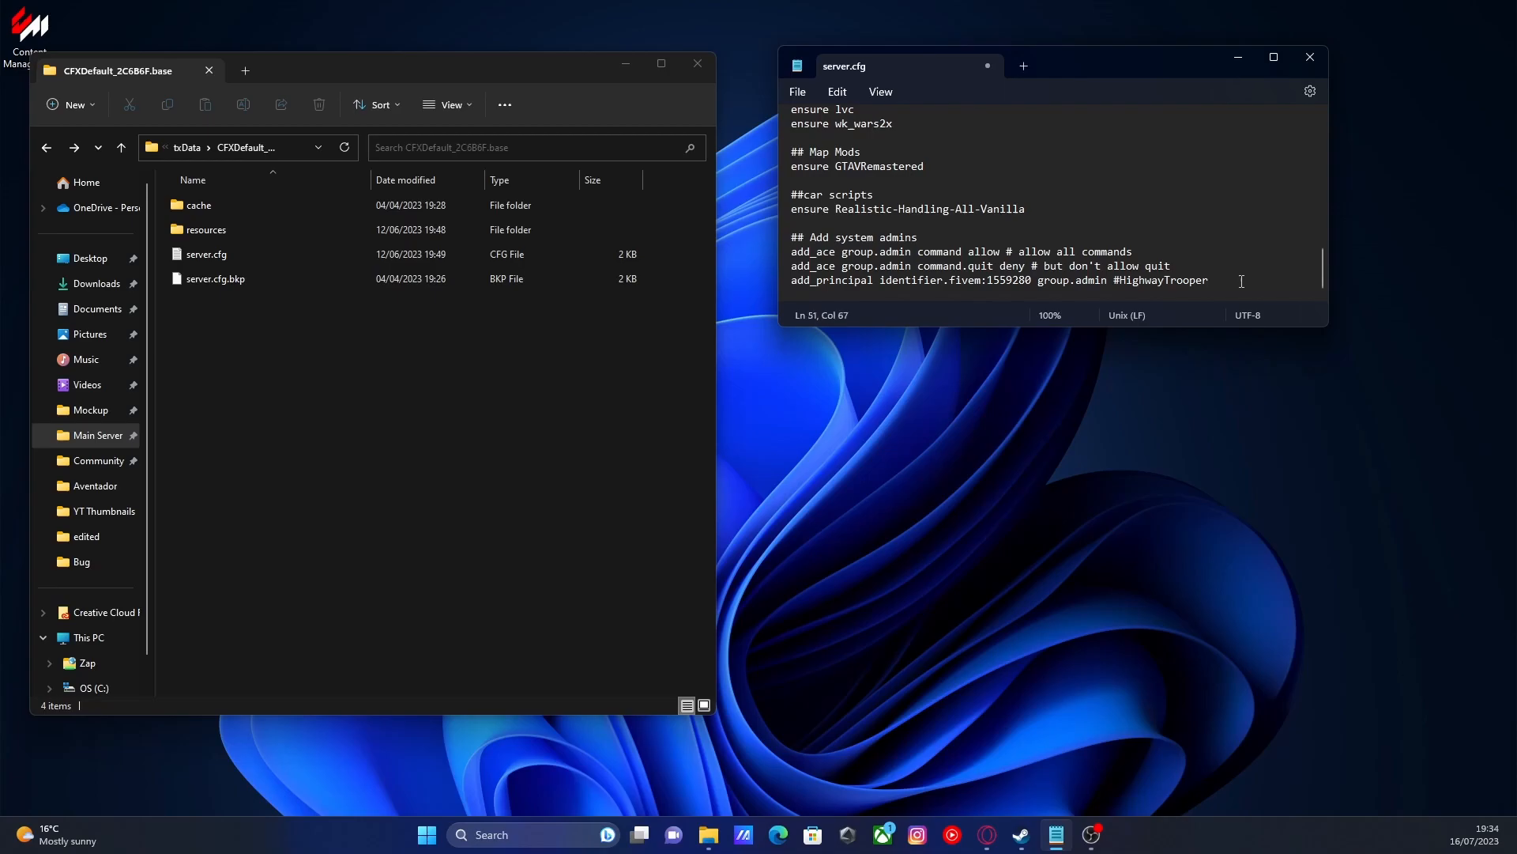
mouse_move(1005, 319)
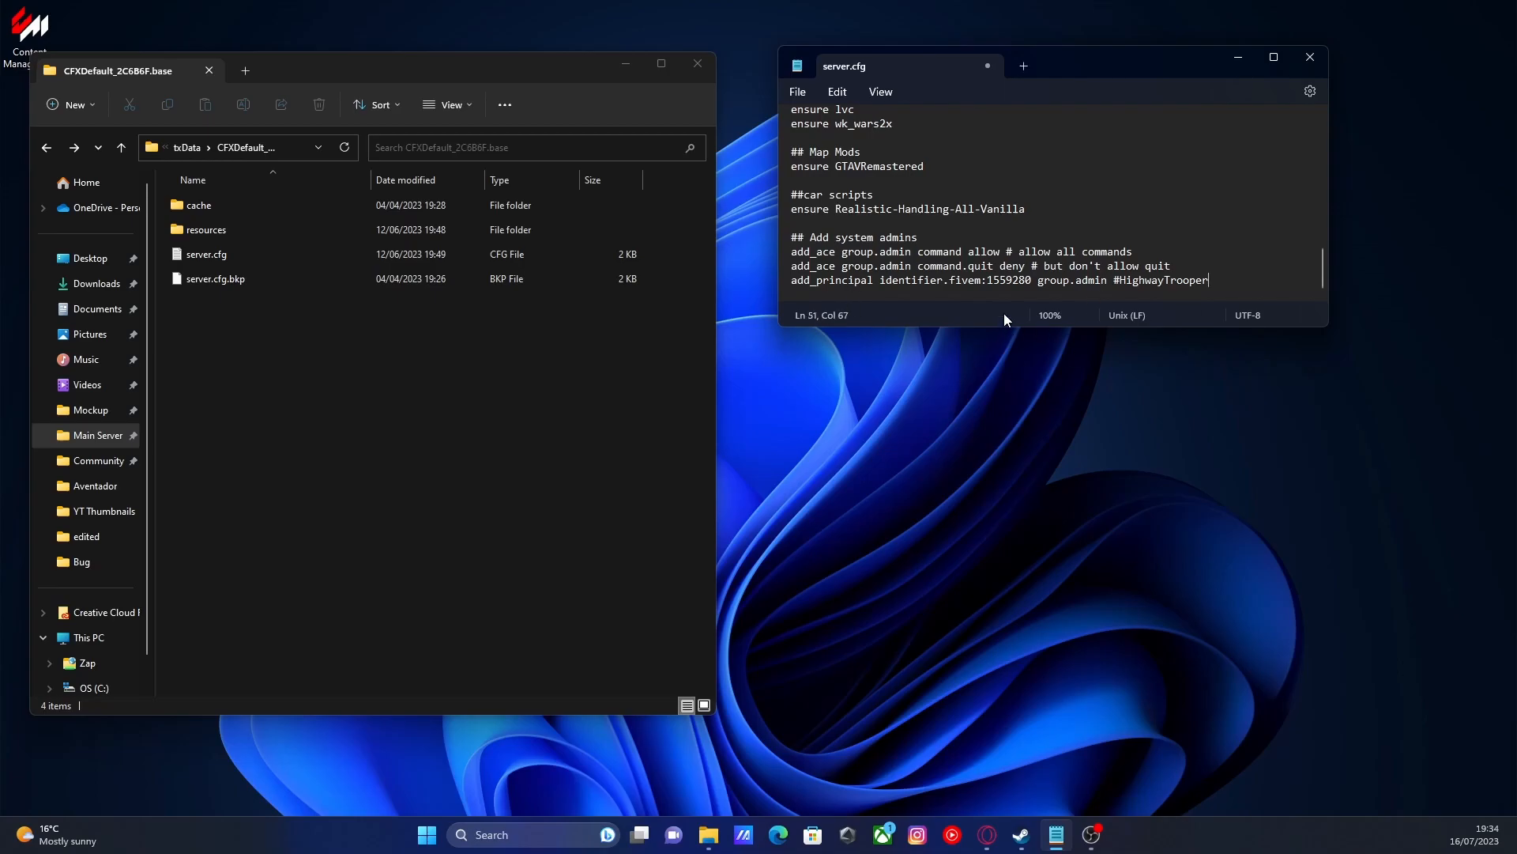
mouse_move(992, 264)
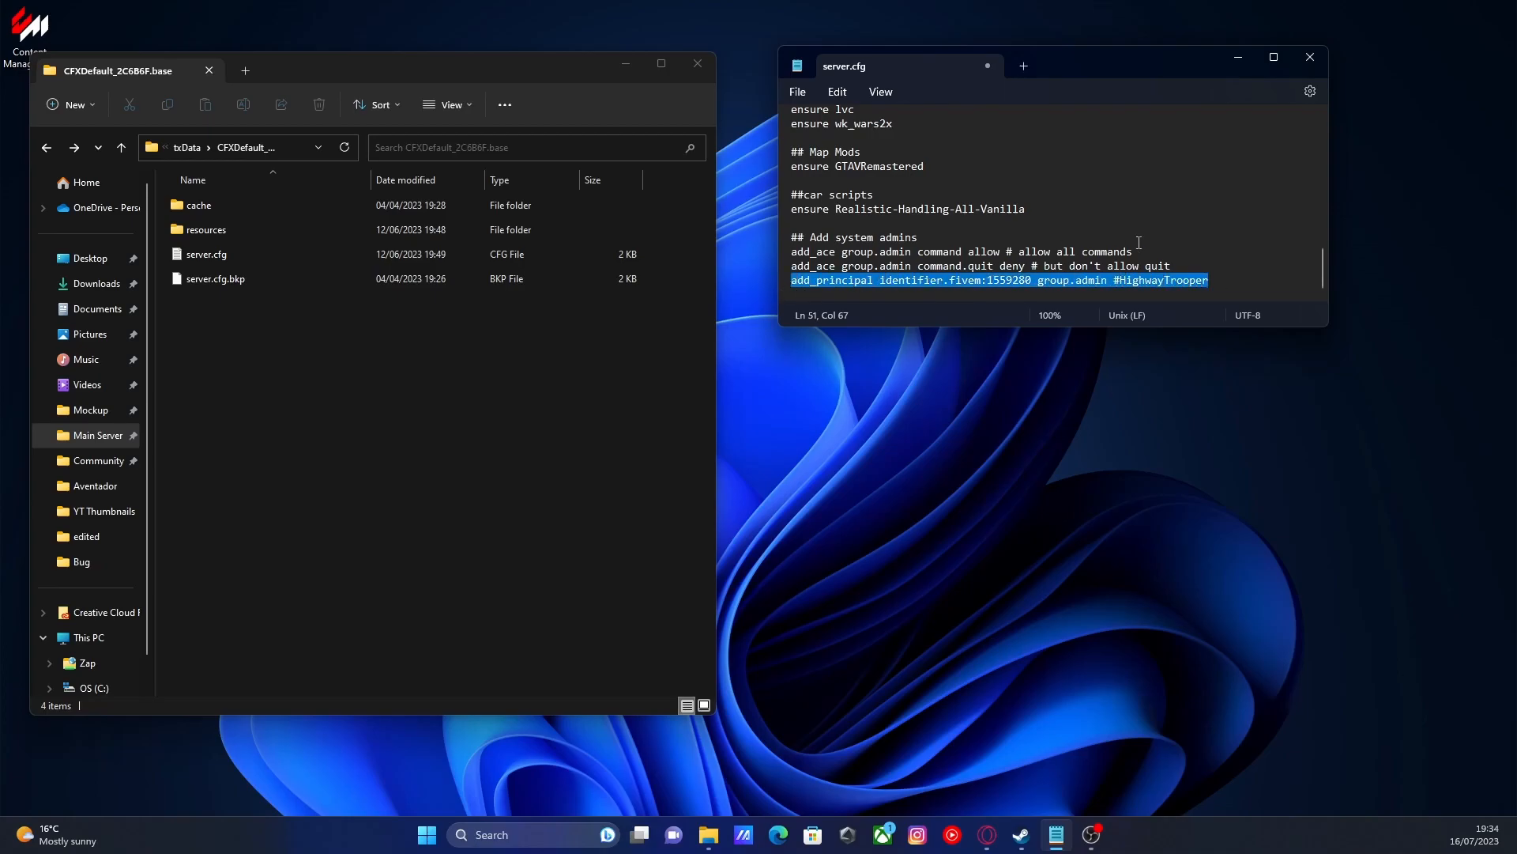
Step: Place the cursor after the fivem admin line and delete the old ID from the steam copy
click(1212, 279)
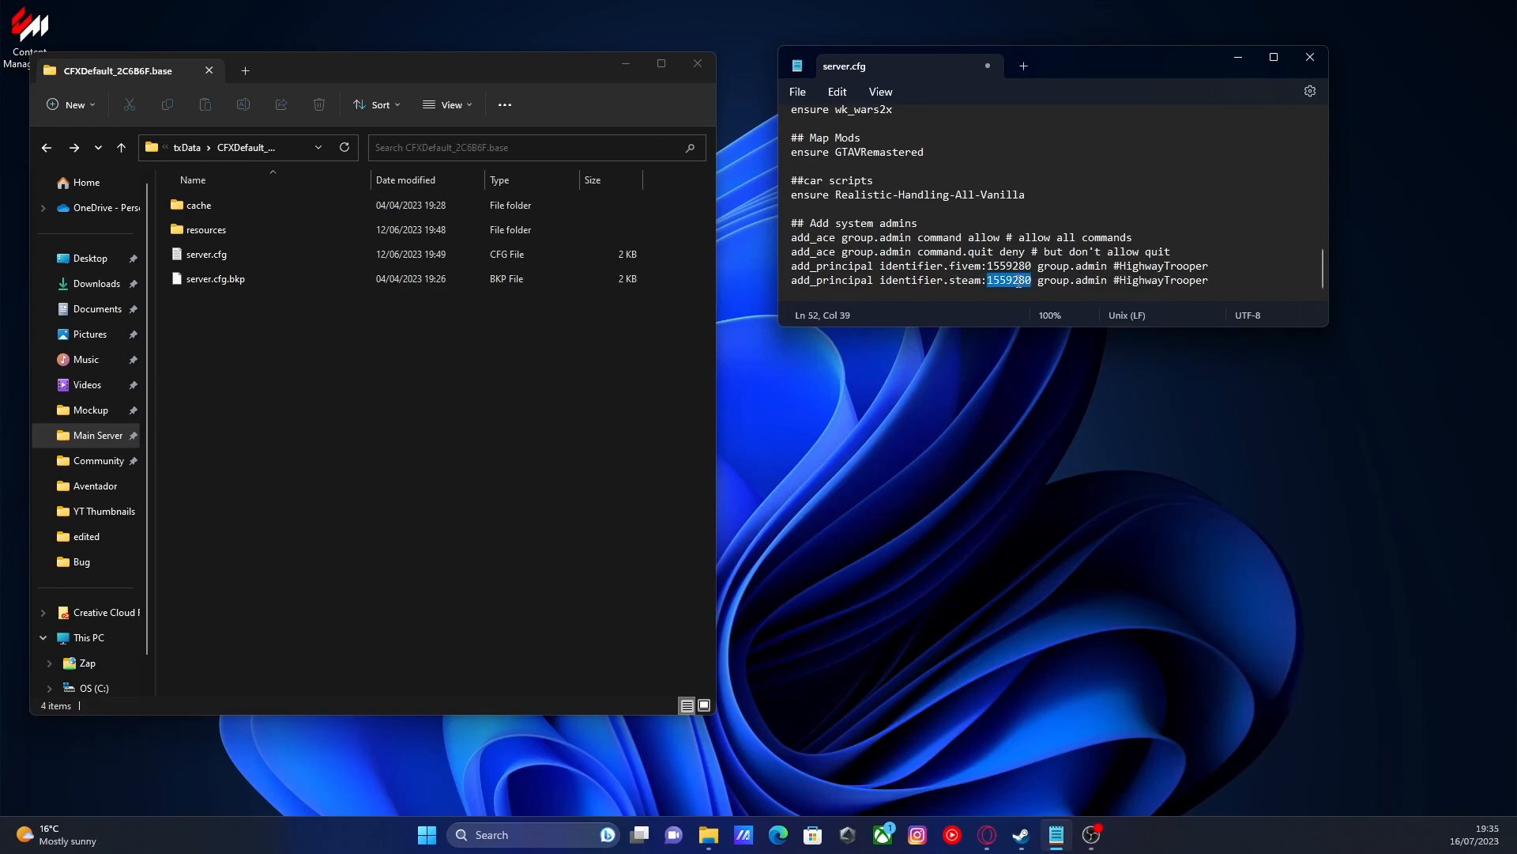
key(Delete)
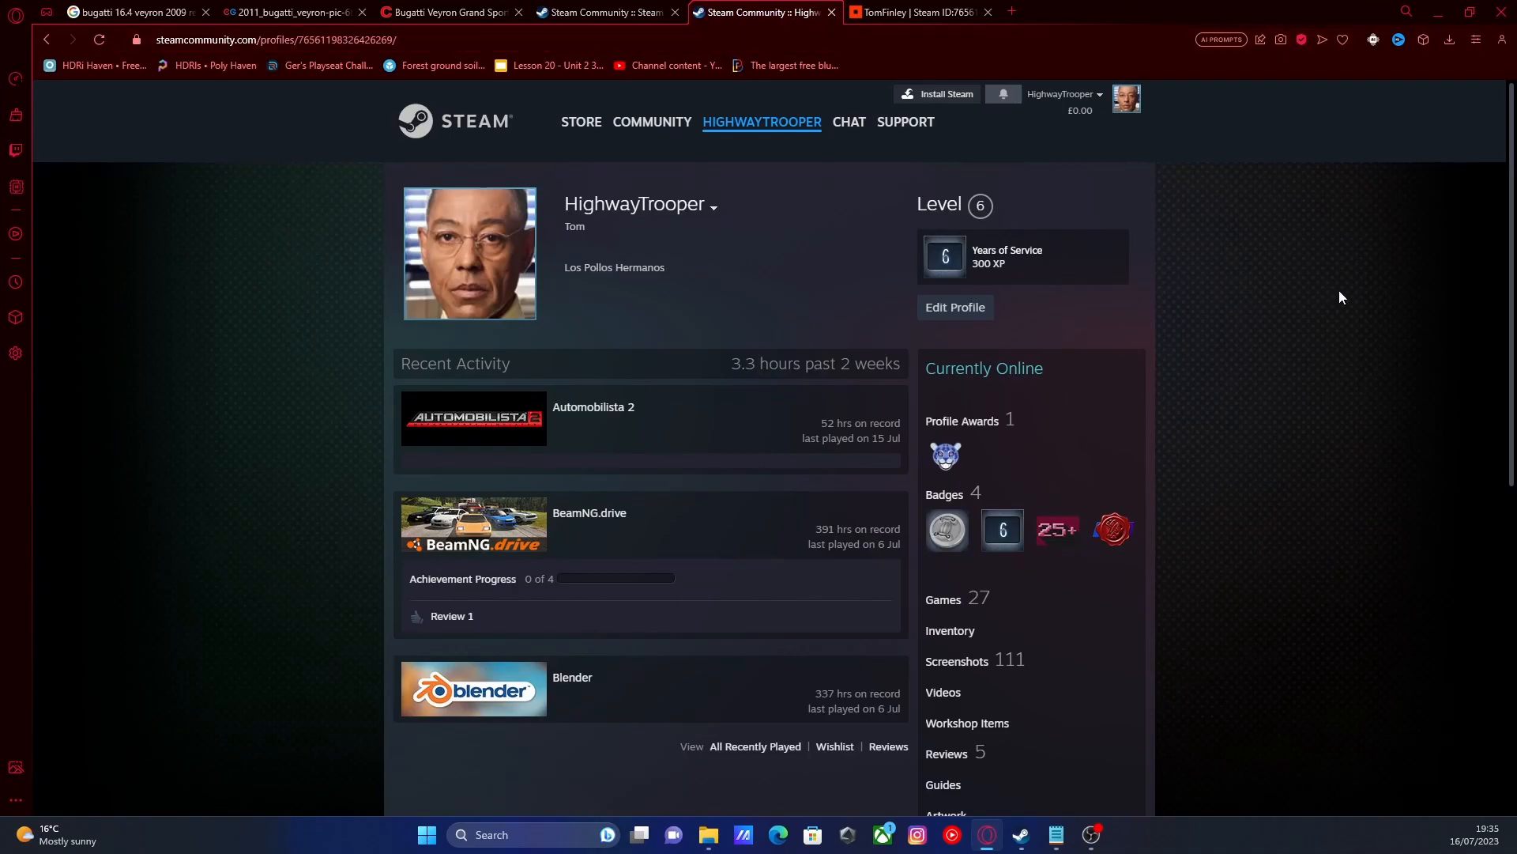
mouse_move(475, 323)
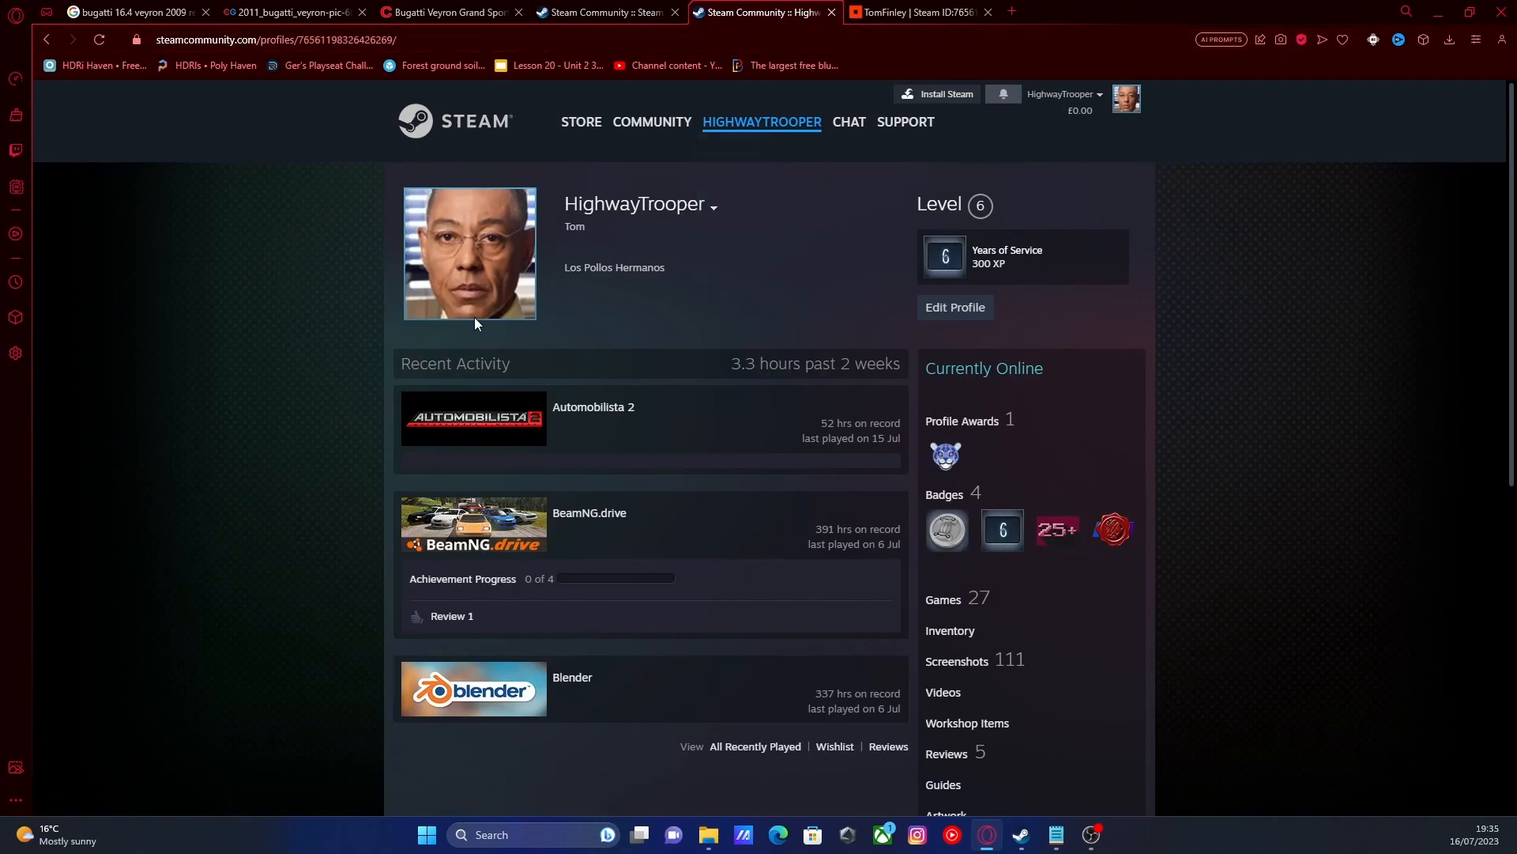
mouse_move(802, 283)
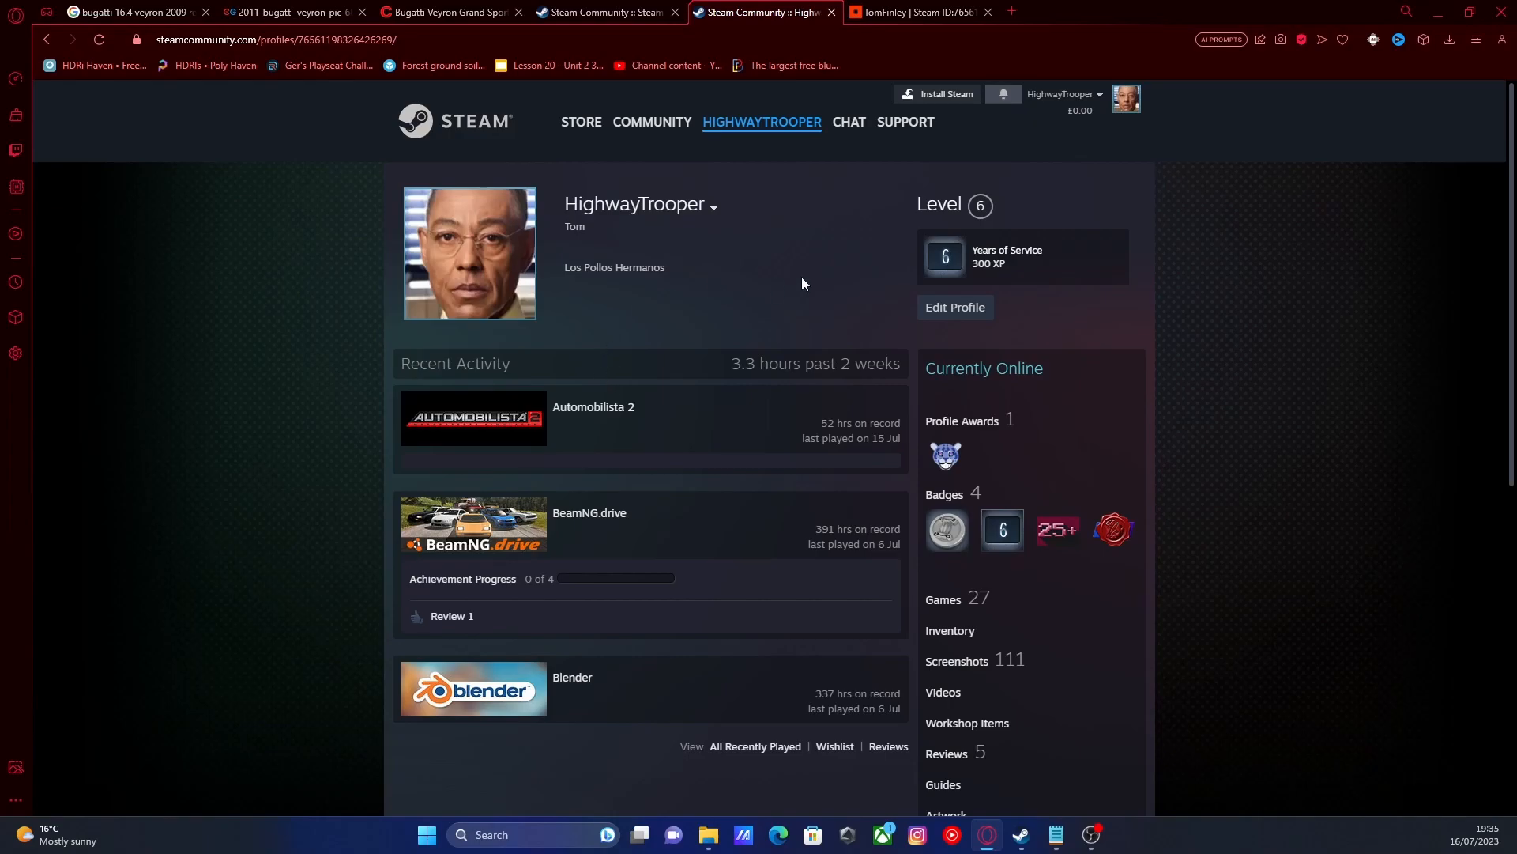
mouse_move(887, 253)
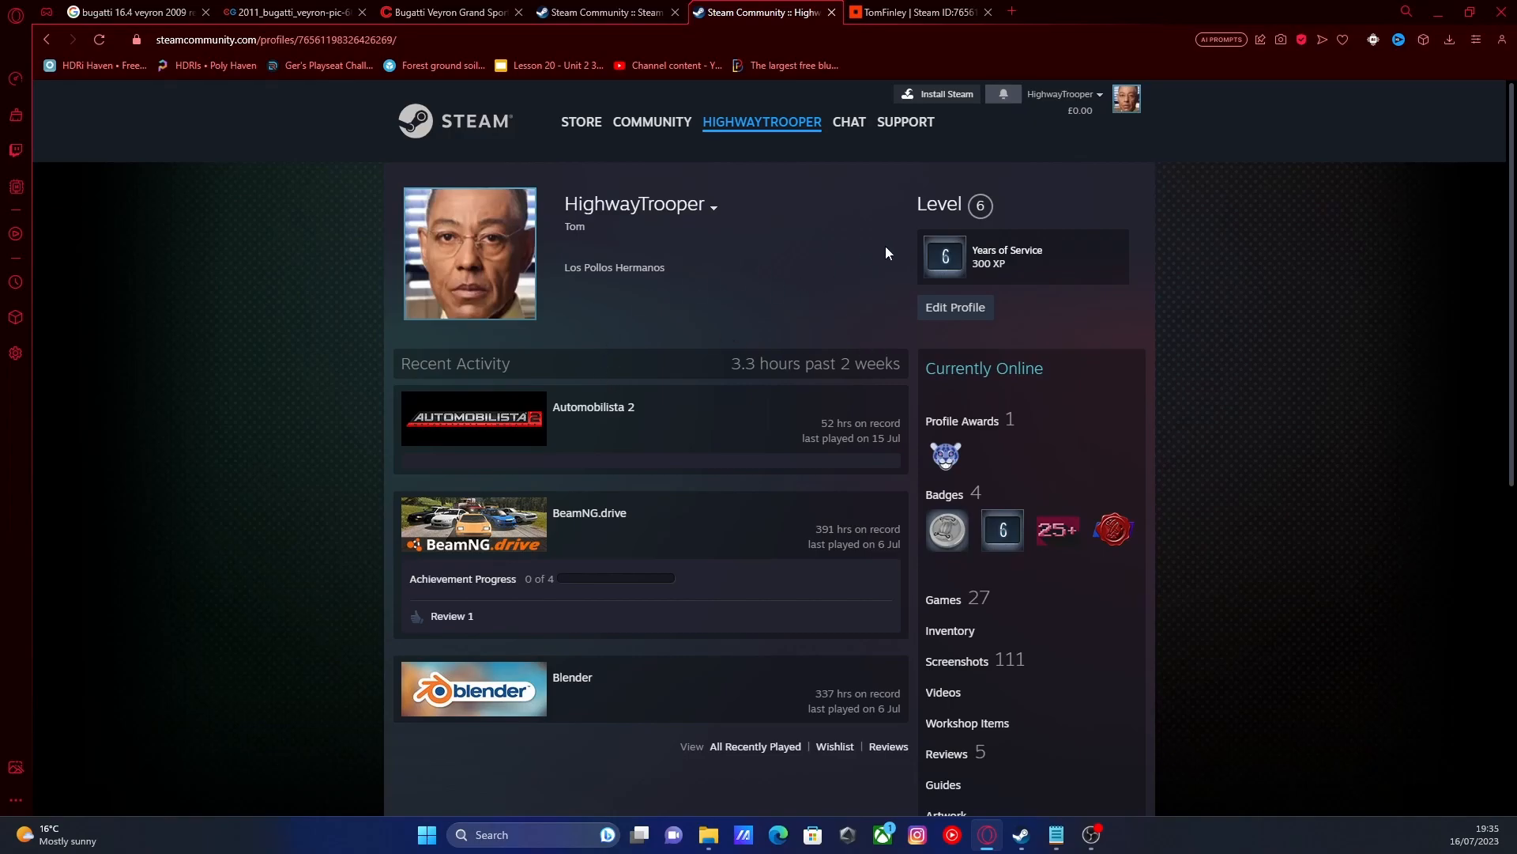
mouse_move(695, 306)
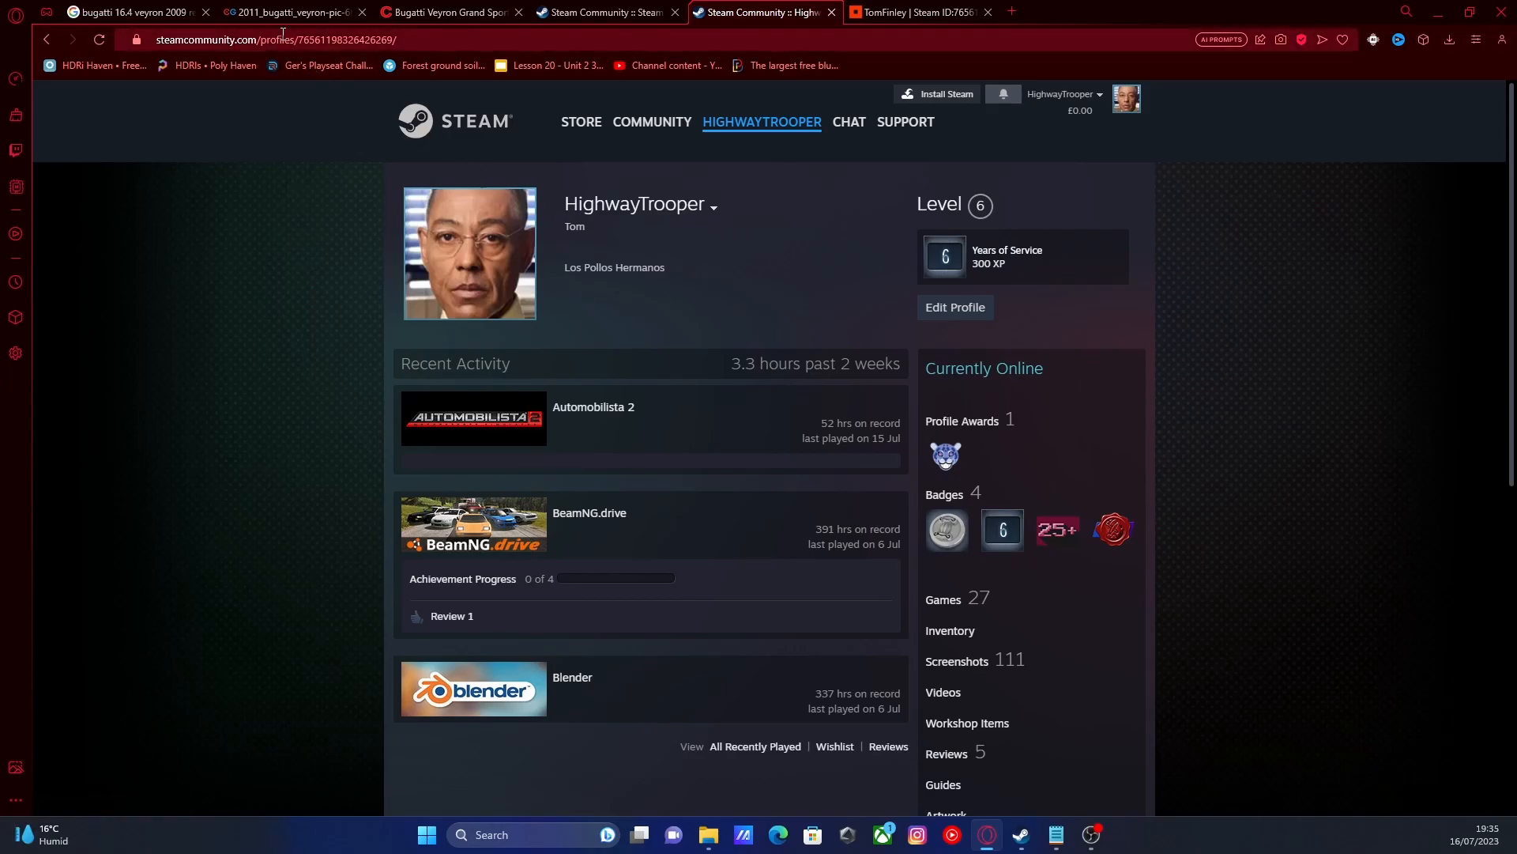
Step: Select the numeric ID after /profiles/ in the HighwayTrooper profile address
double_click(277, 40)
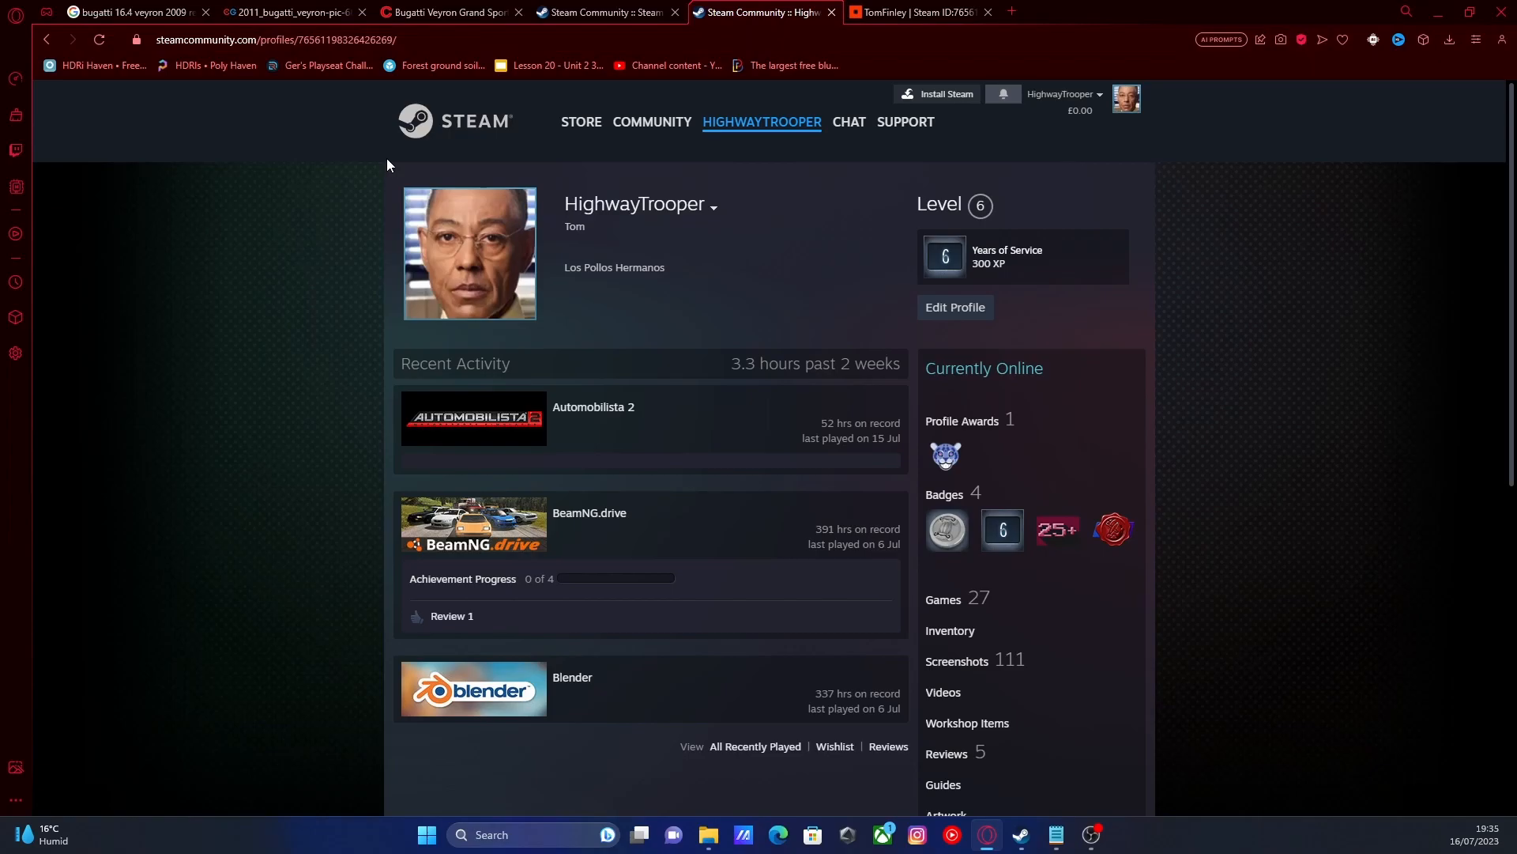
mouse_move(376, 248)
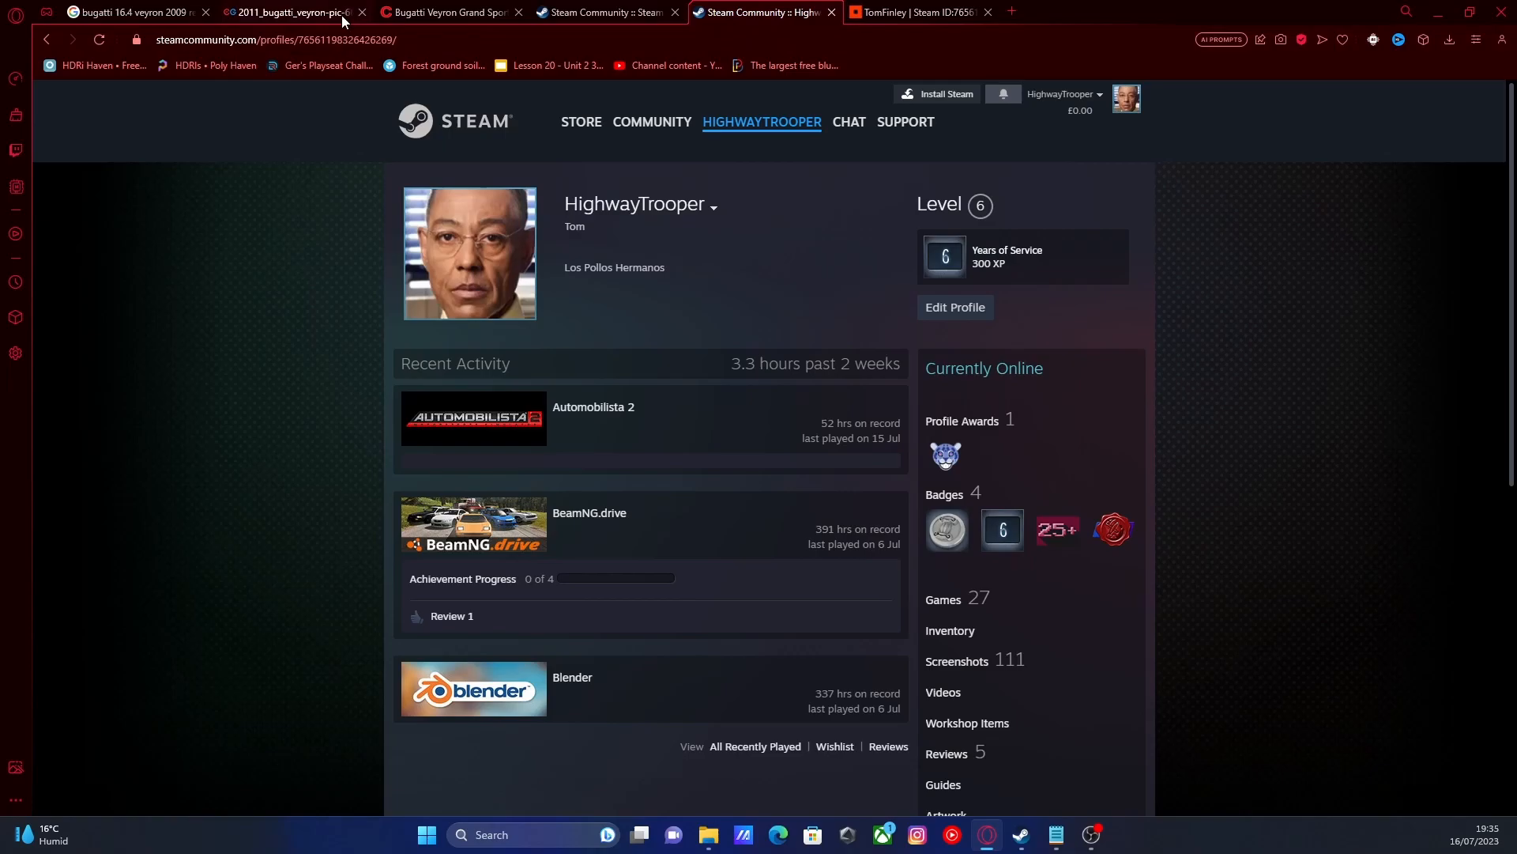
mouse_move(302, 65)
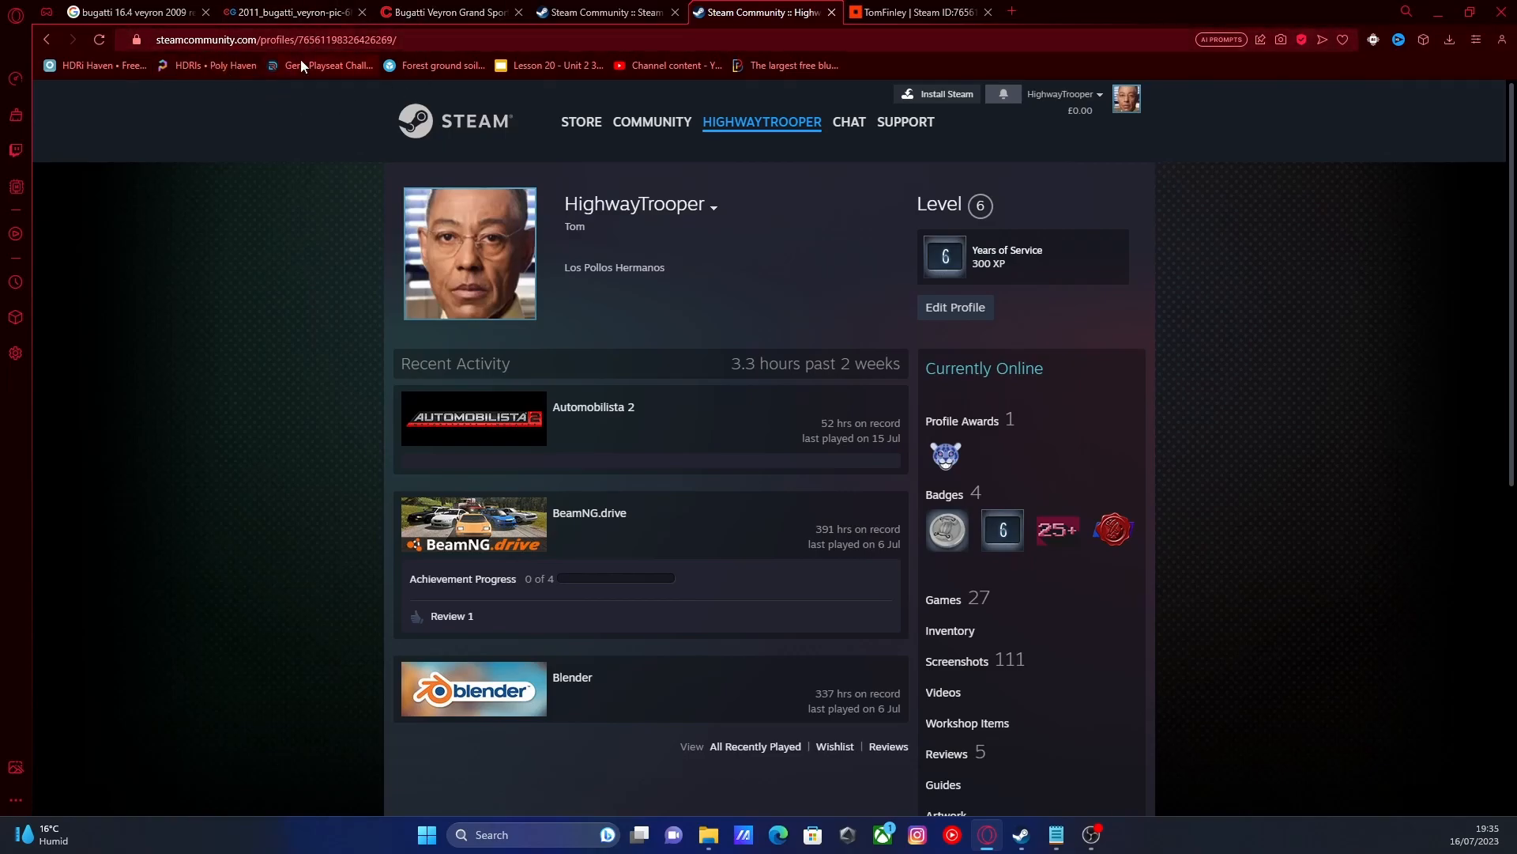
mouse_move(345, 184)
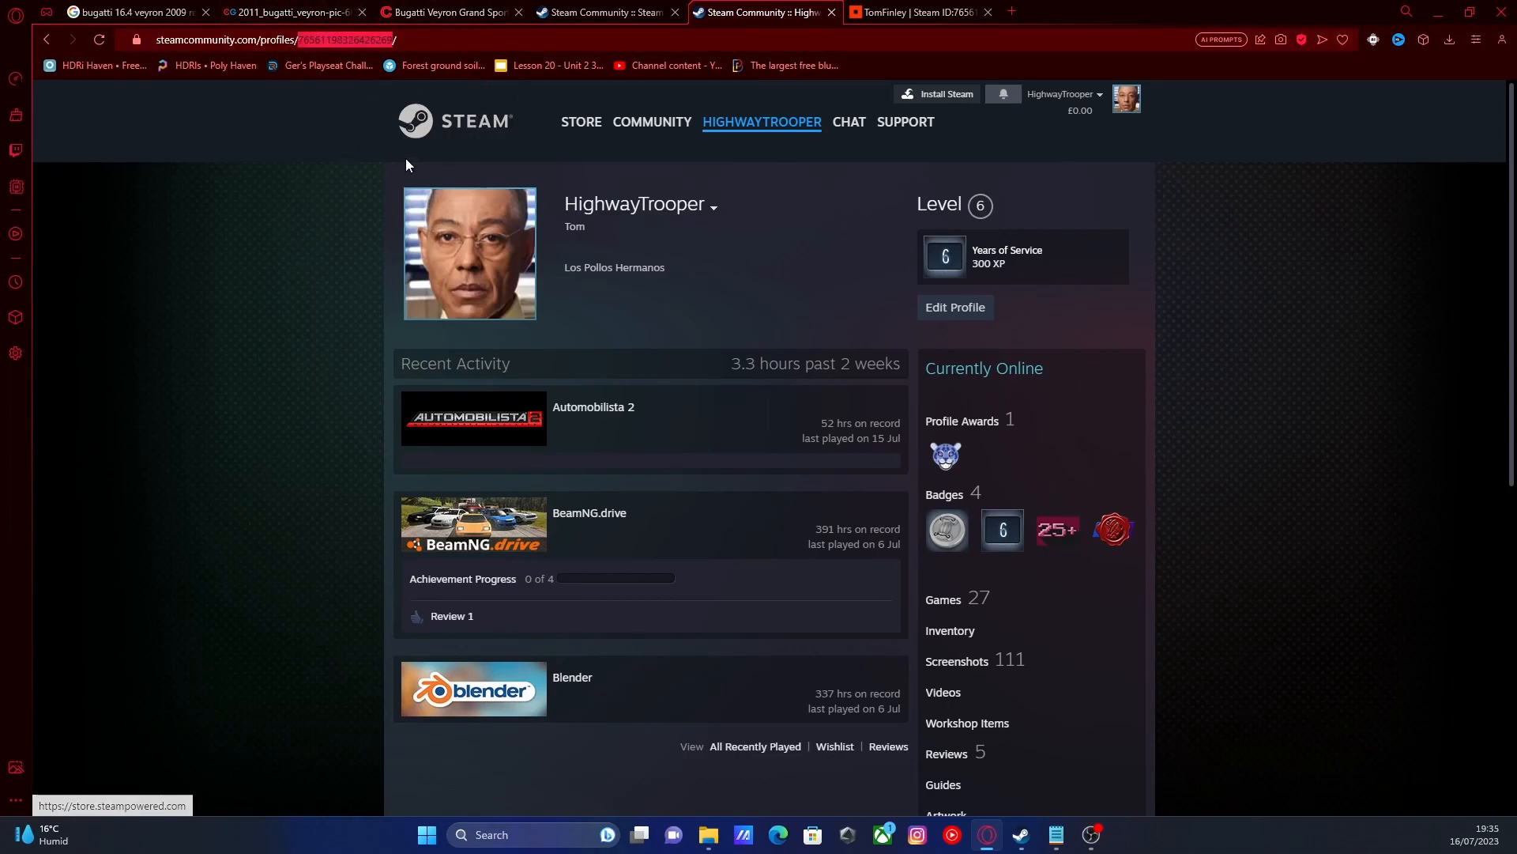
click(915, 12)
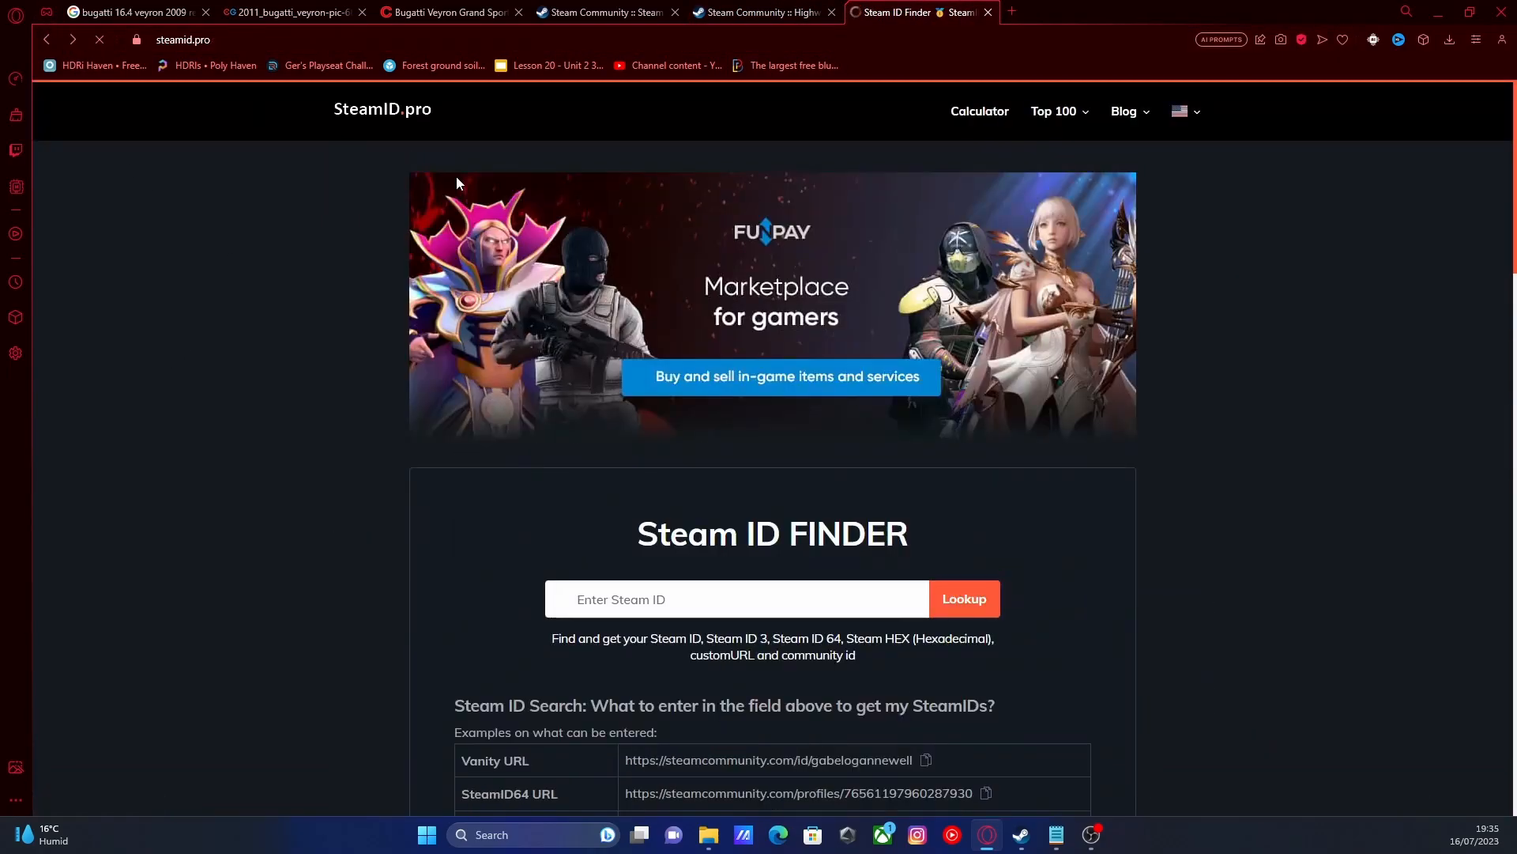
text(76561198326426269)
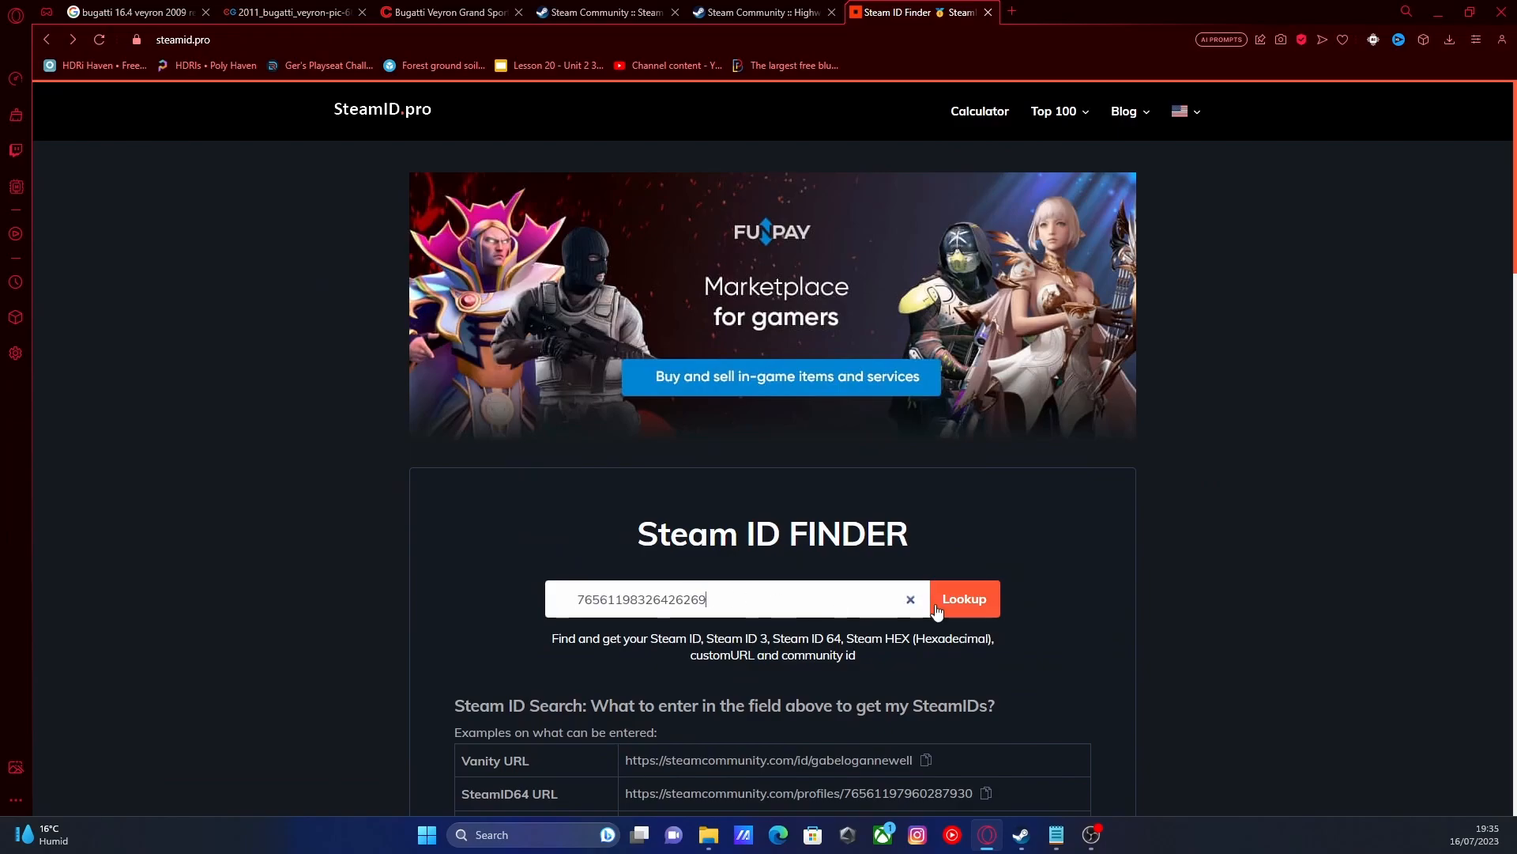
click(962, 598)
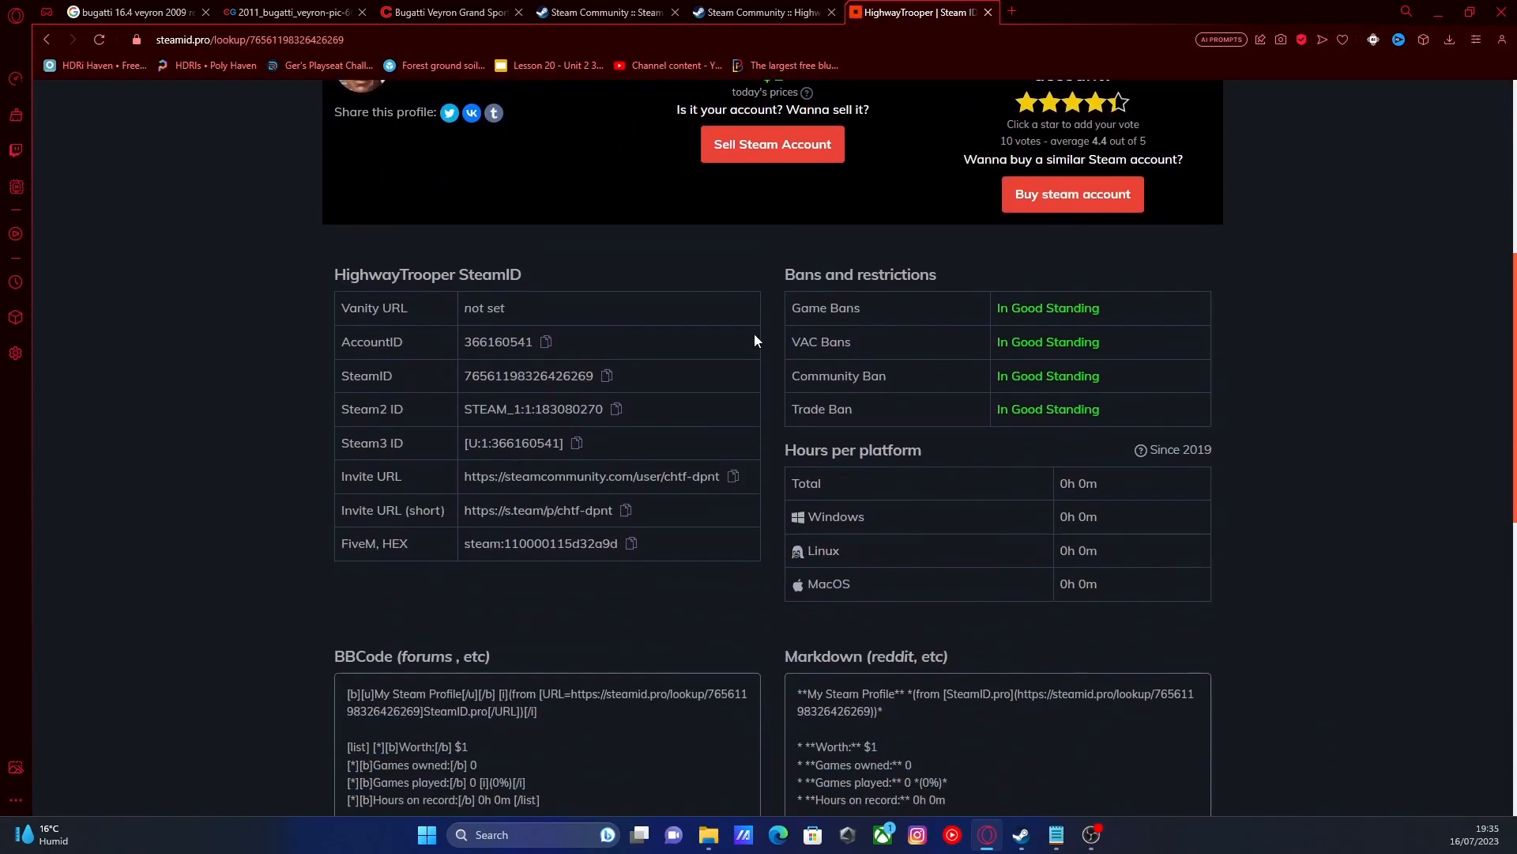
scroll(down, 3)
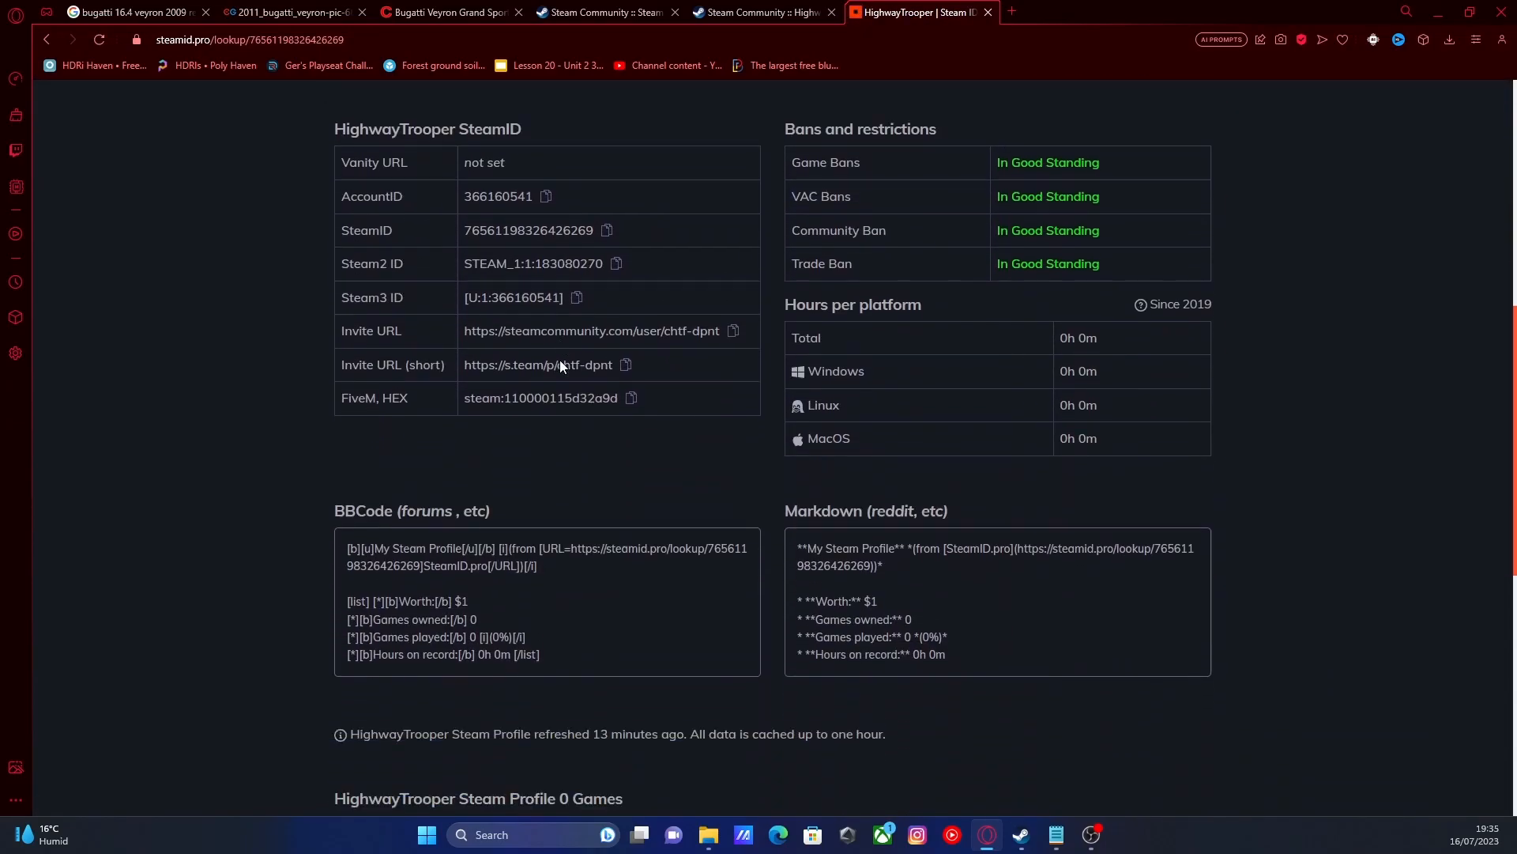
scroll(up, 3)
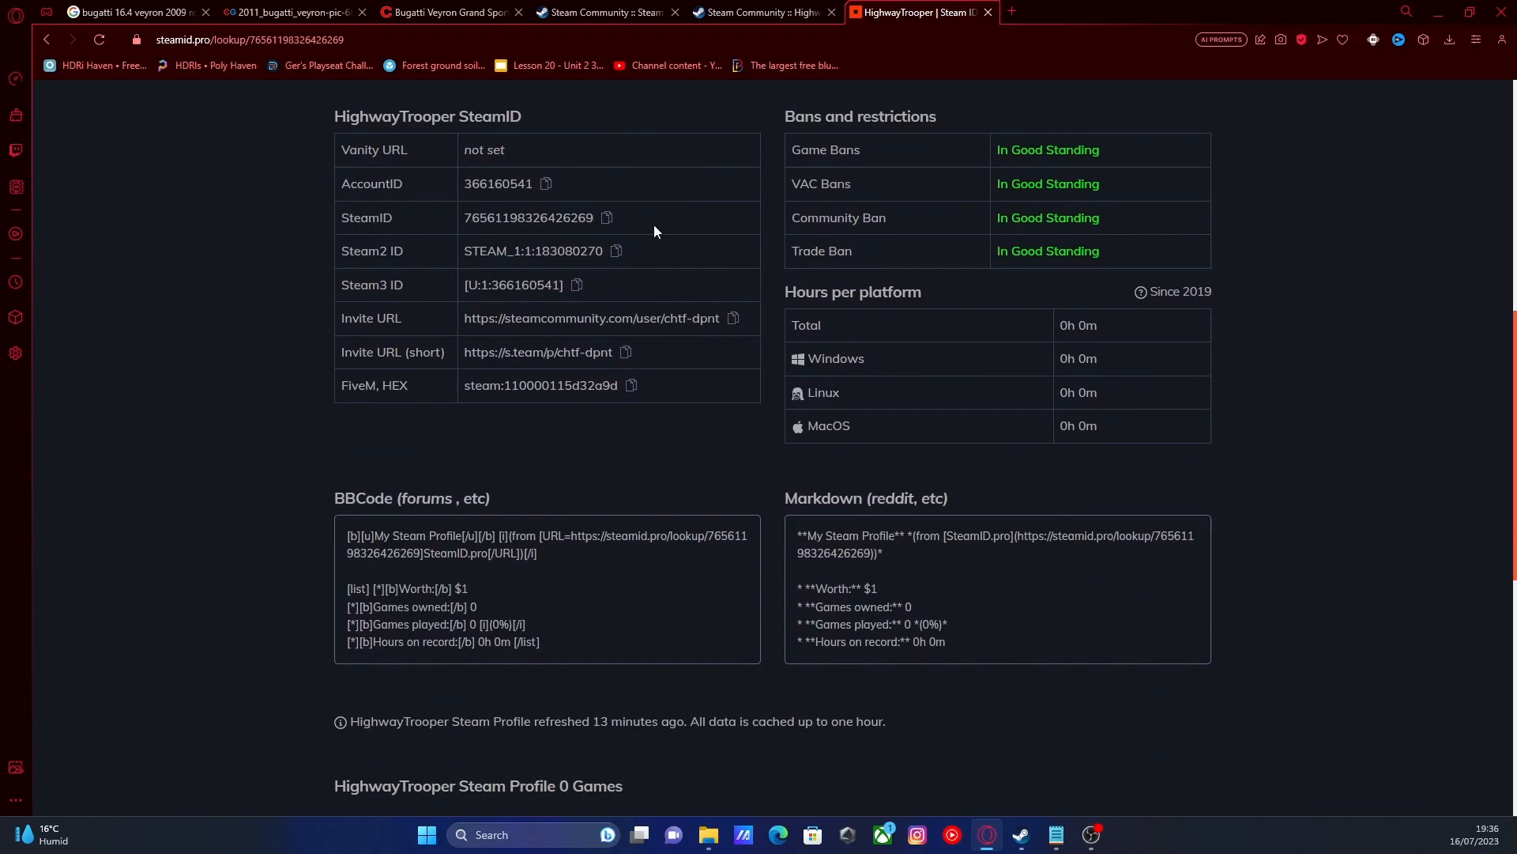
scroll(up, 3)
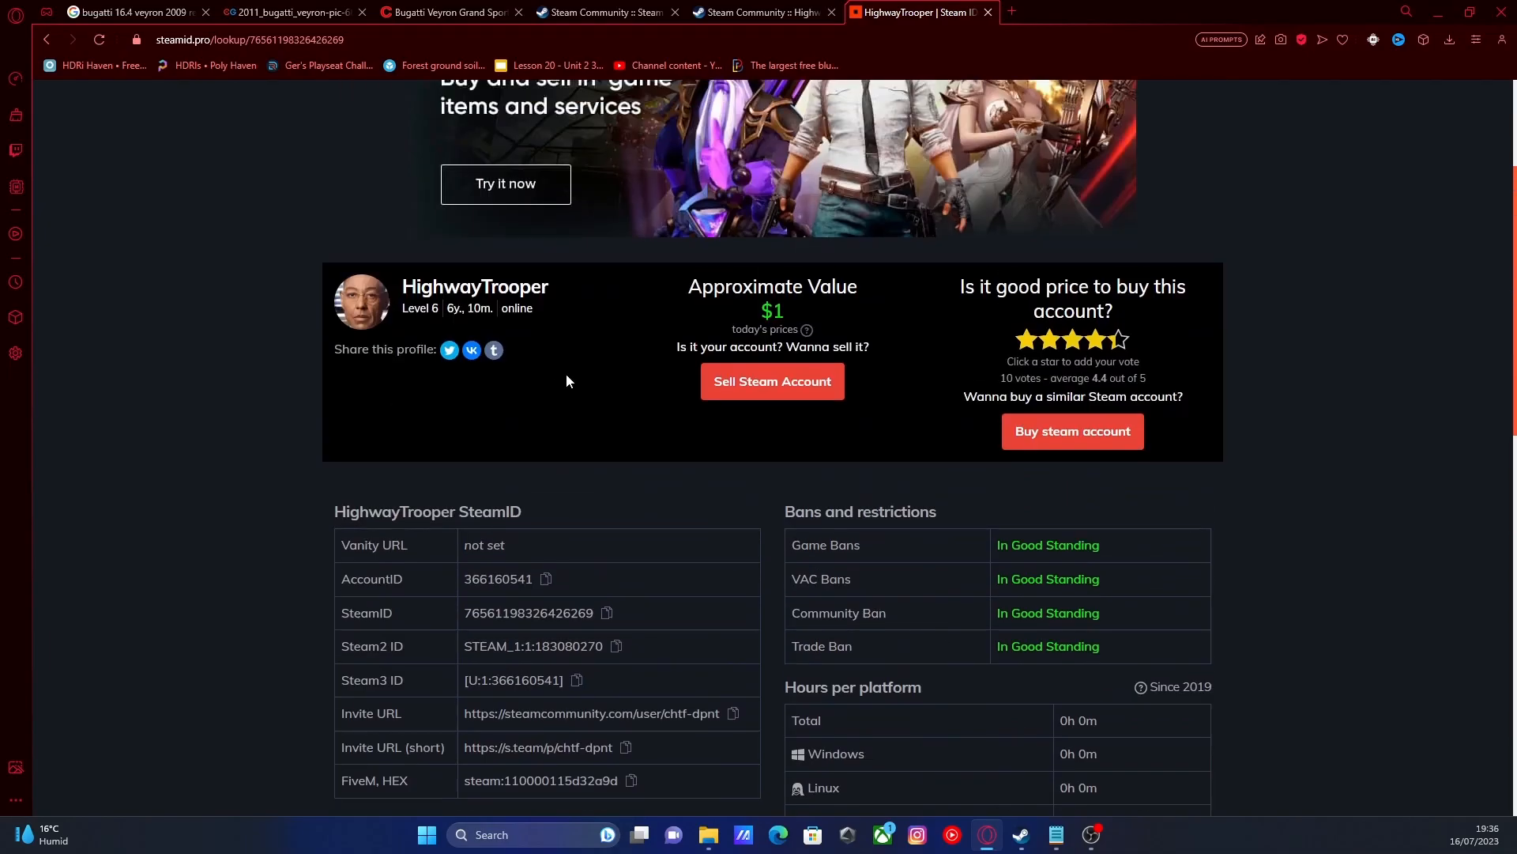
Step: Return to the Steam profile tab and minimise the browser
click(760, 12)
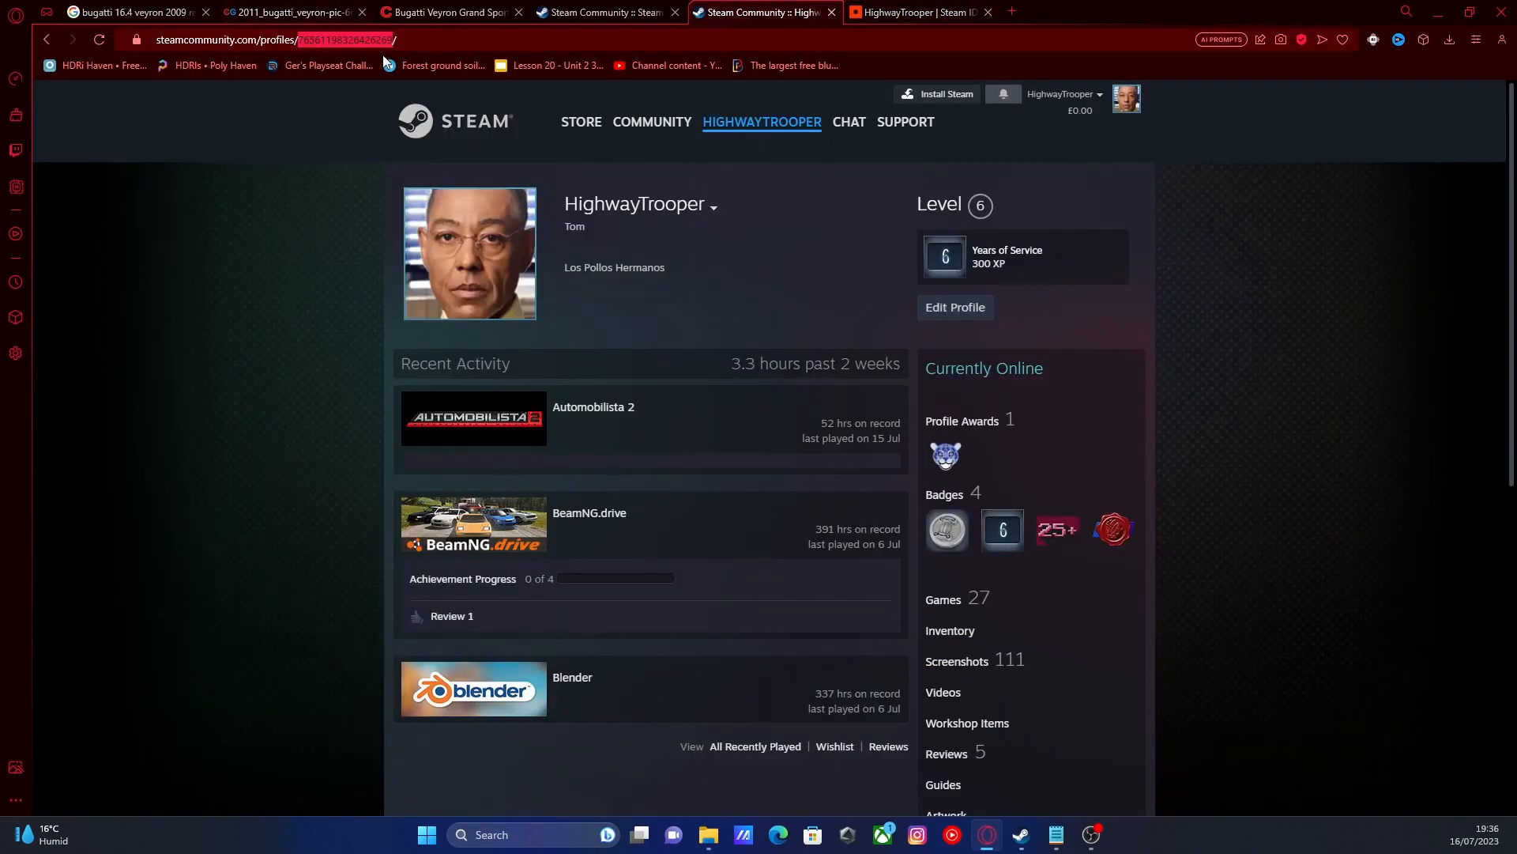
mouse_move(1422, 43)
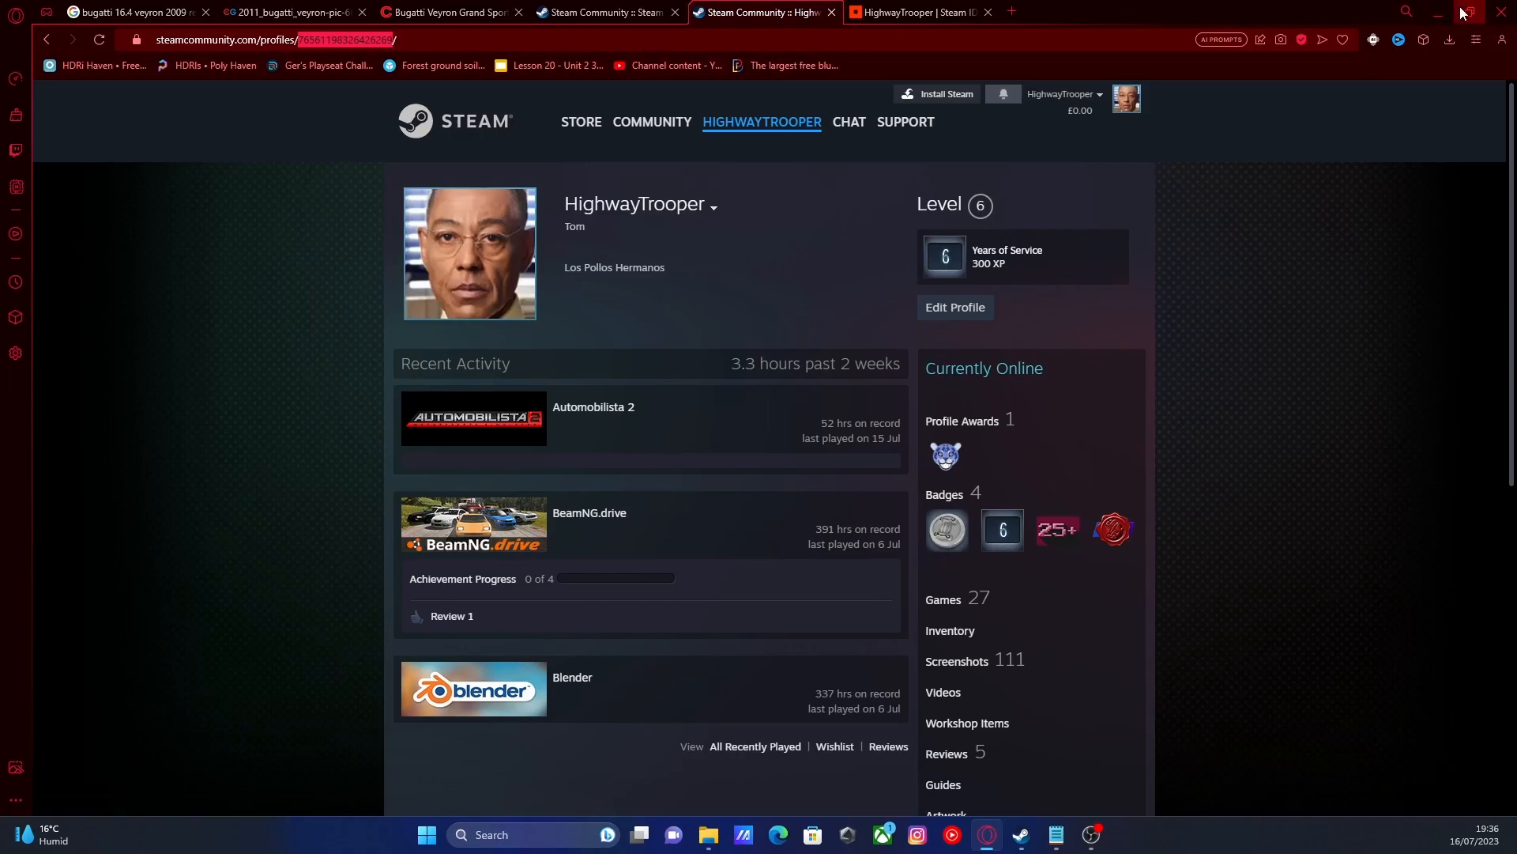
click(1440, 13)
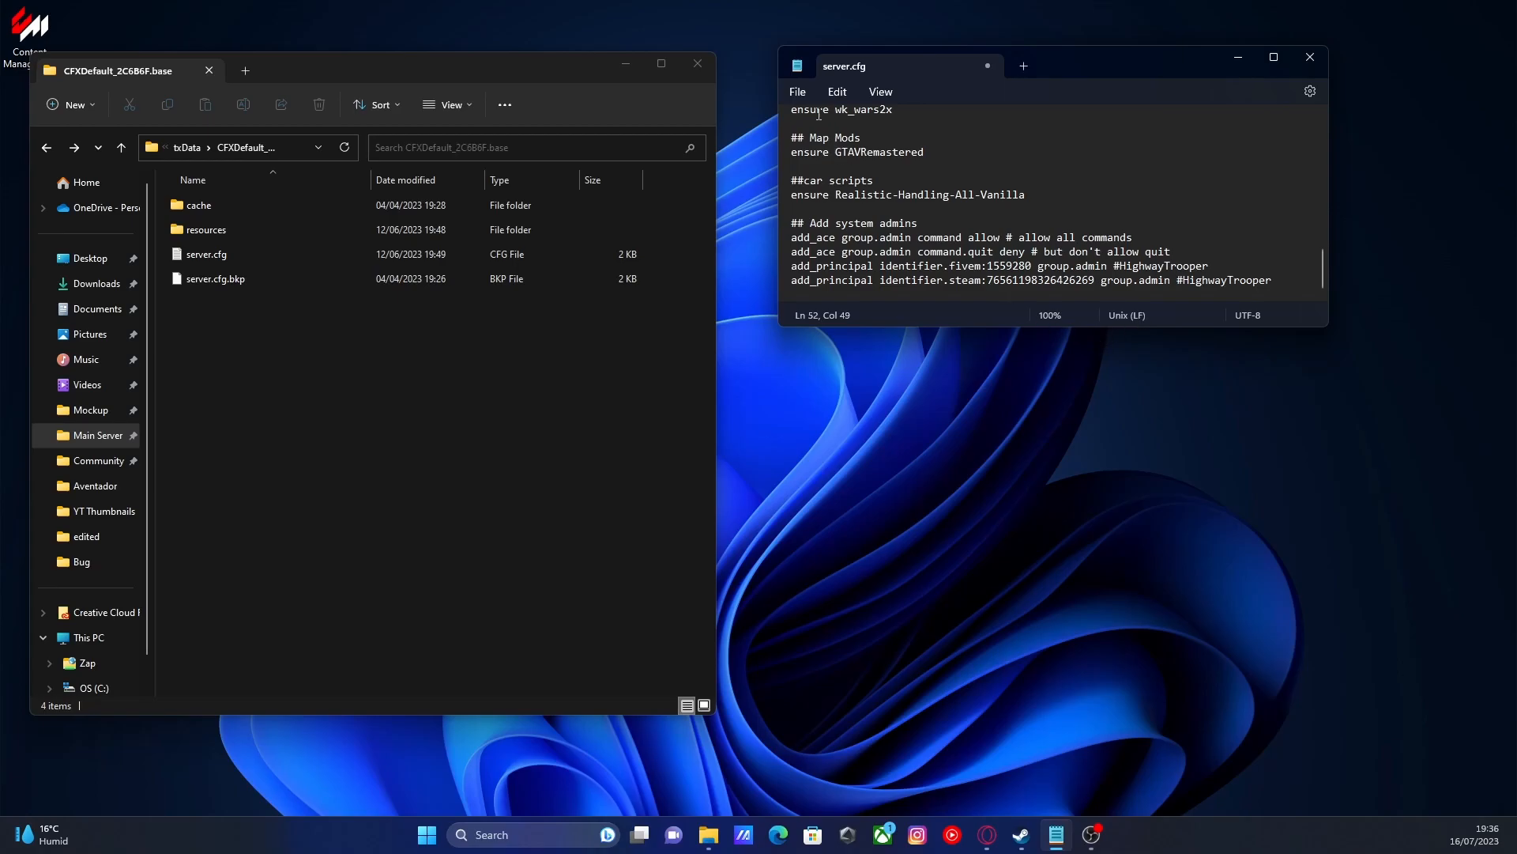
Step: Save server.cfg from the File menu and place the cursor after the steam admin line
click(797, 91)
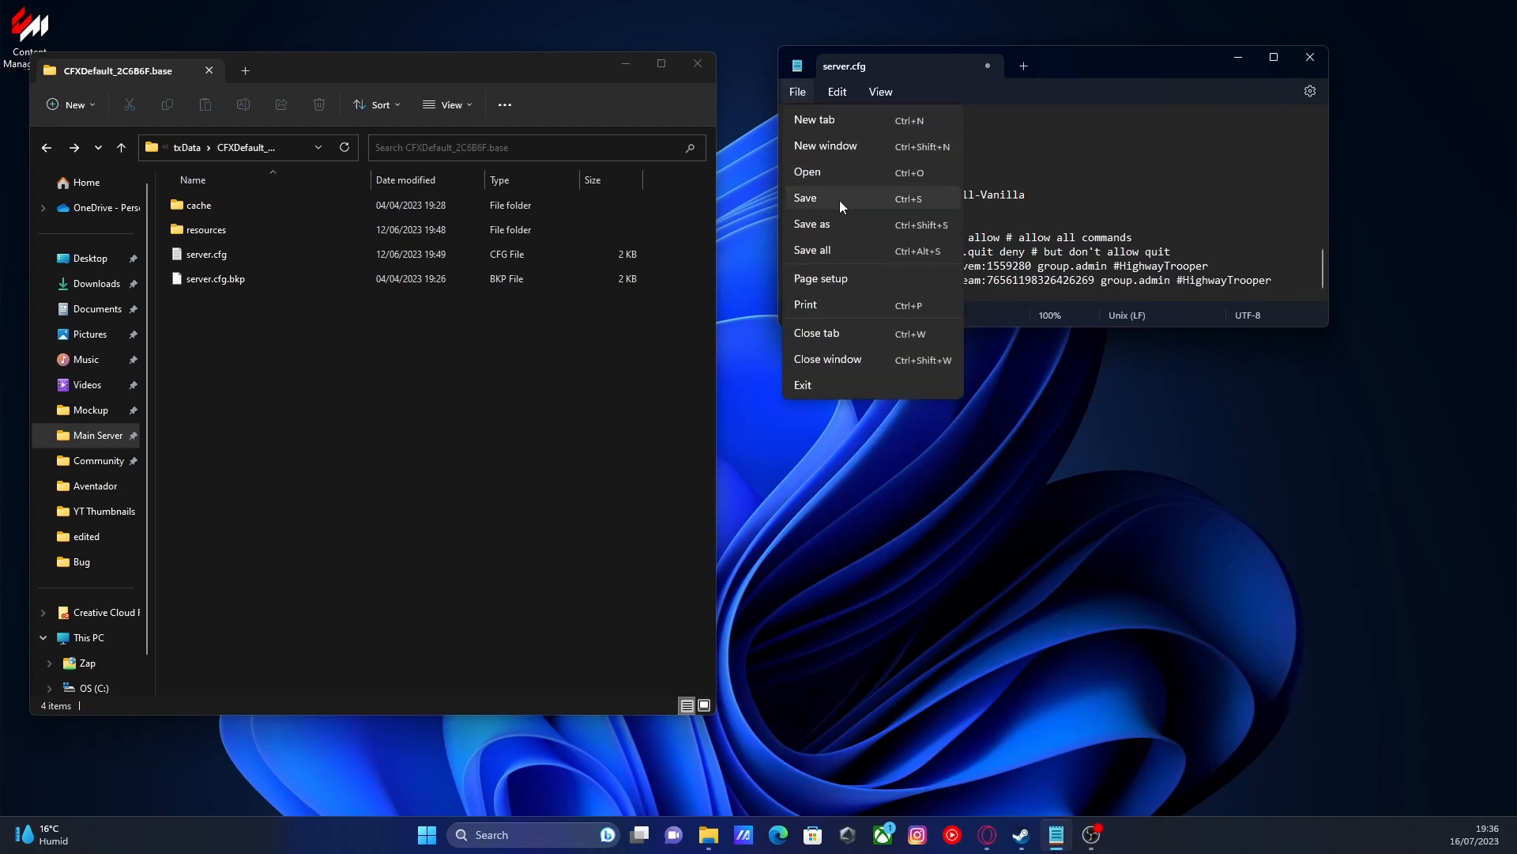
click(804, 197)
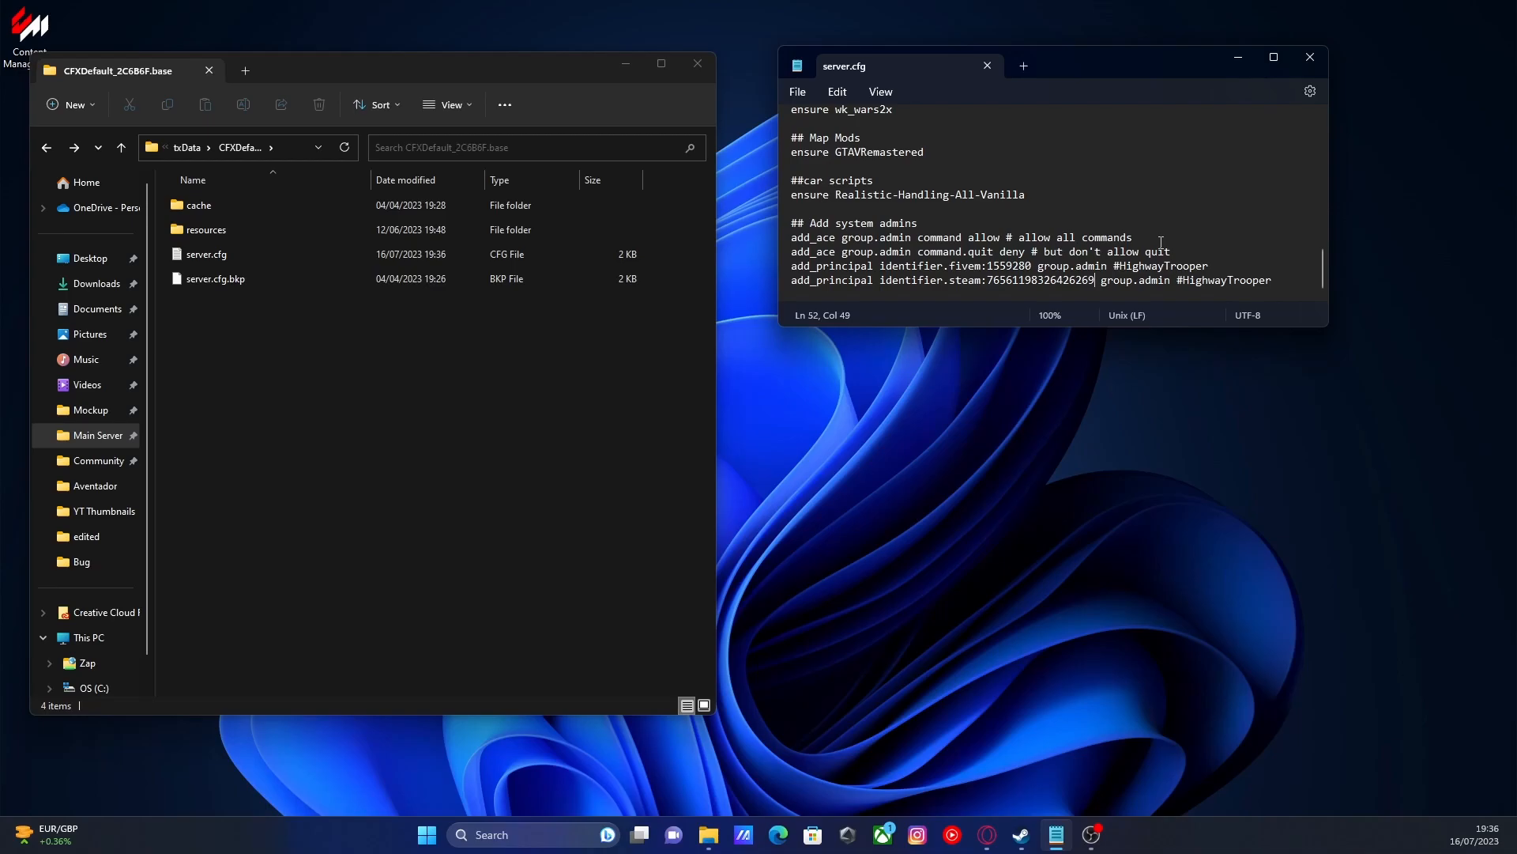
mouse_move(1087, 211)
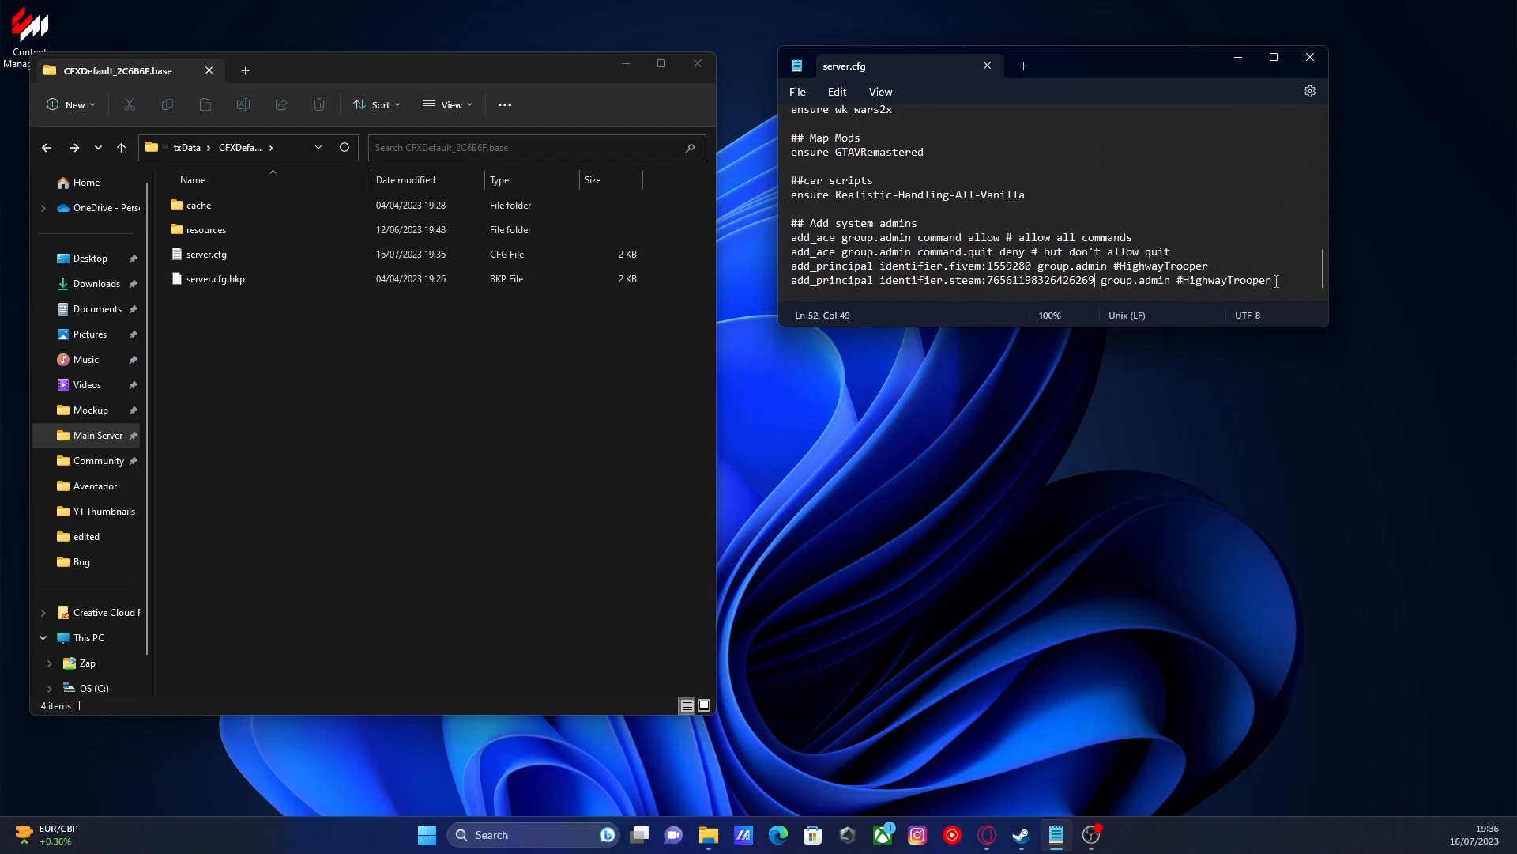
click(1272, 280)
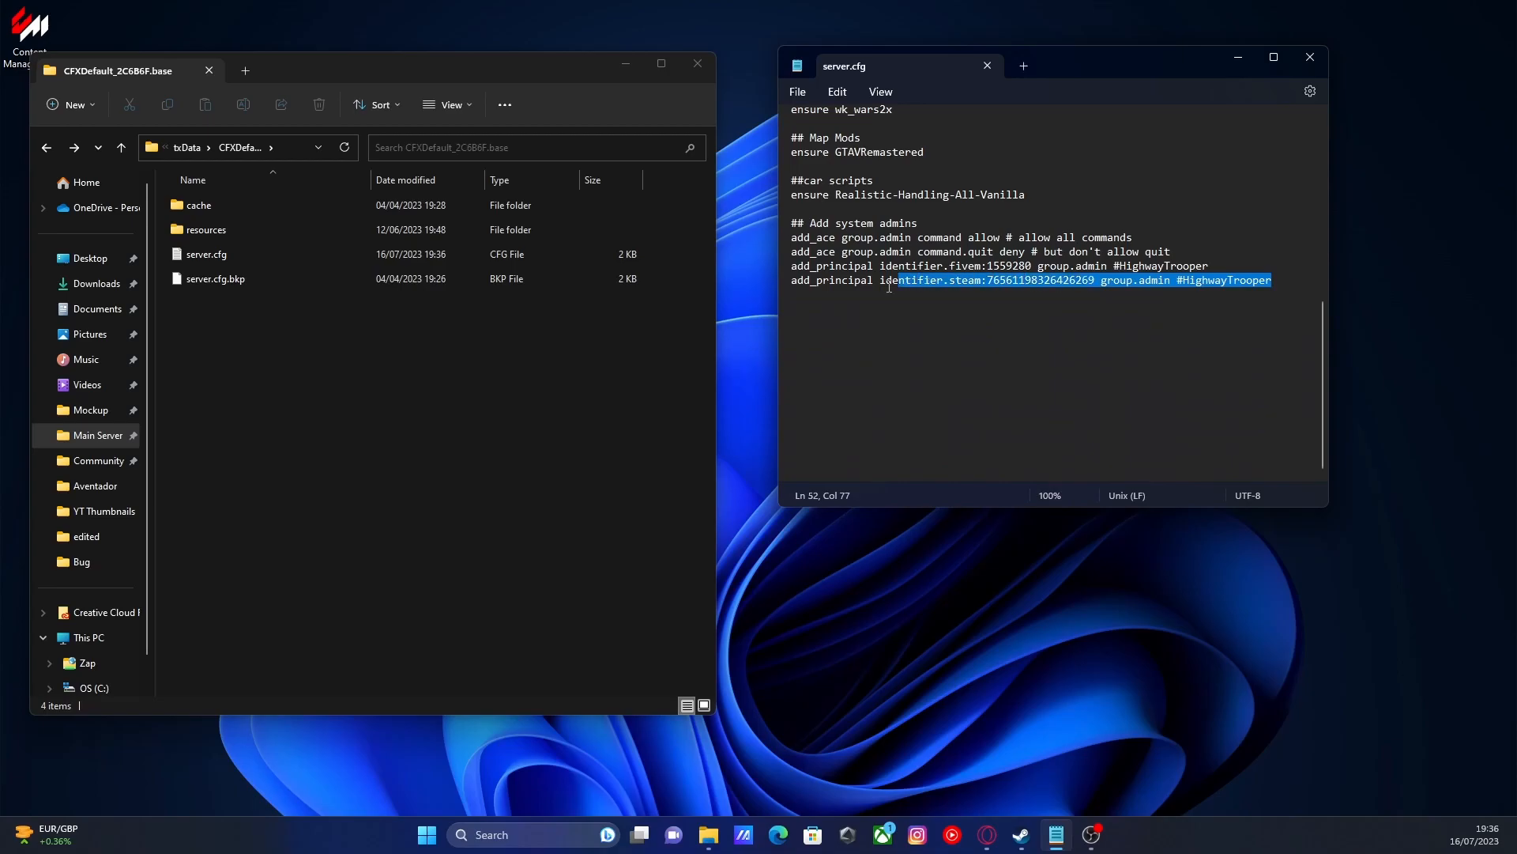
click(1272, 281)
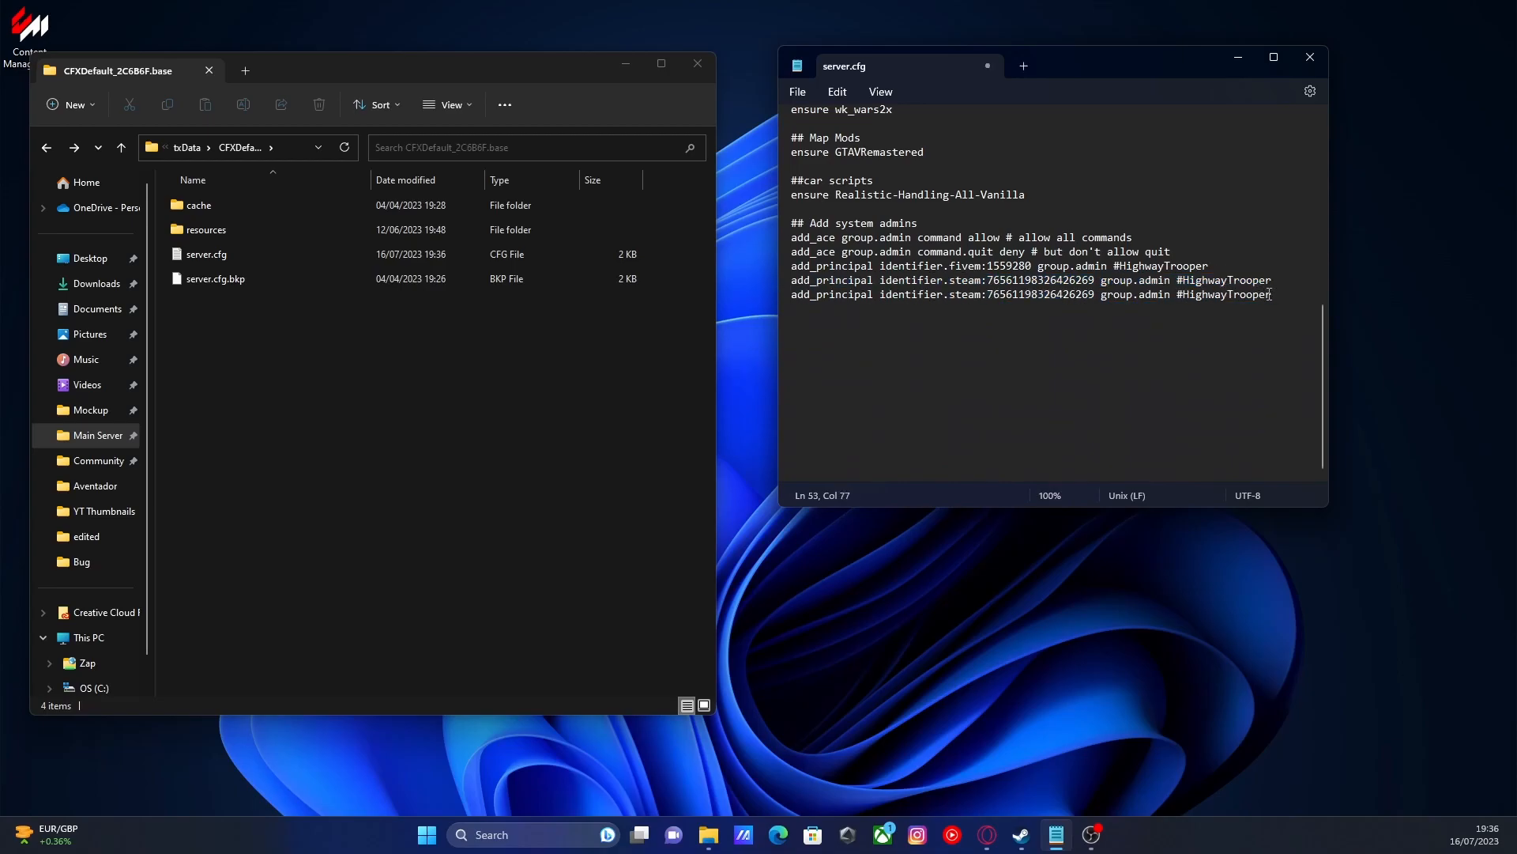
key(Return)
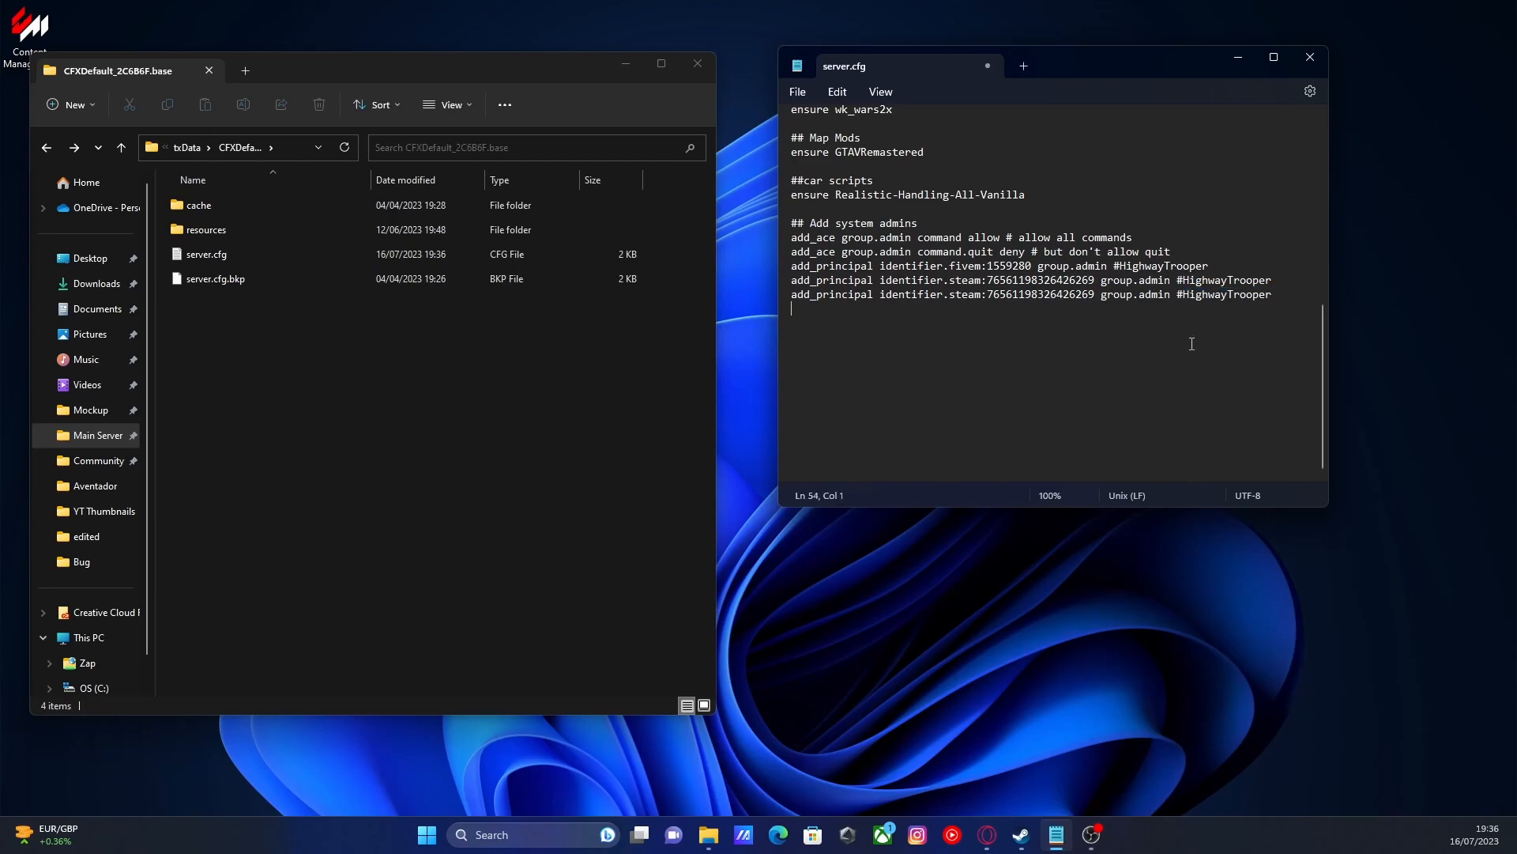
double_click(1224, 294)
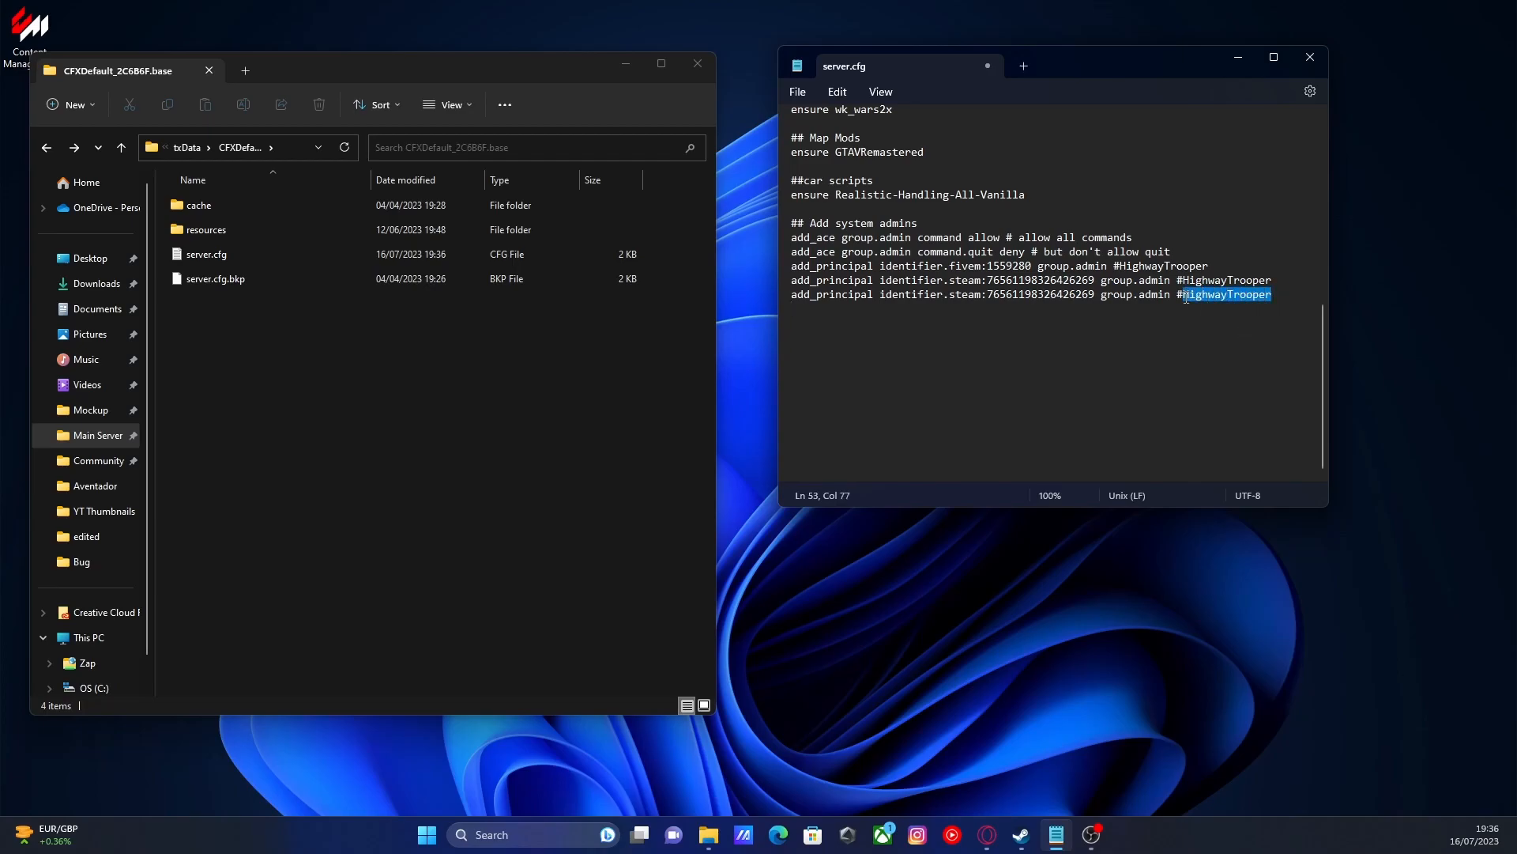
text(friend)
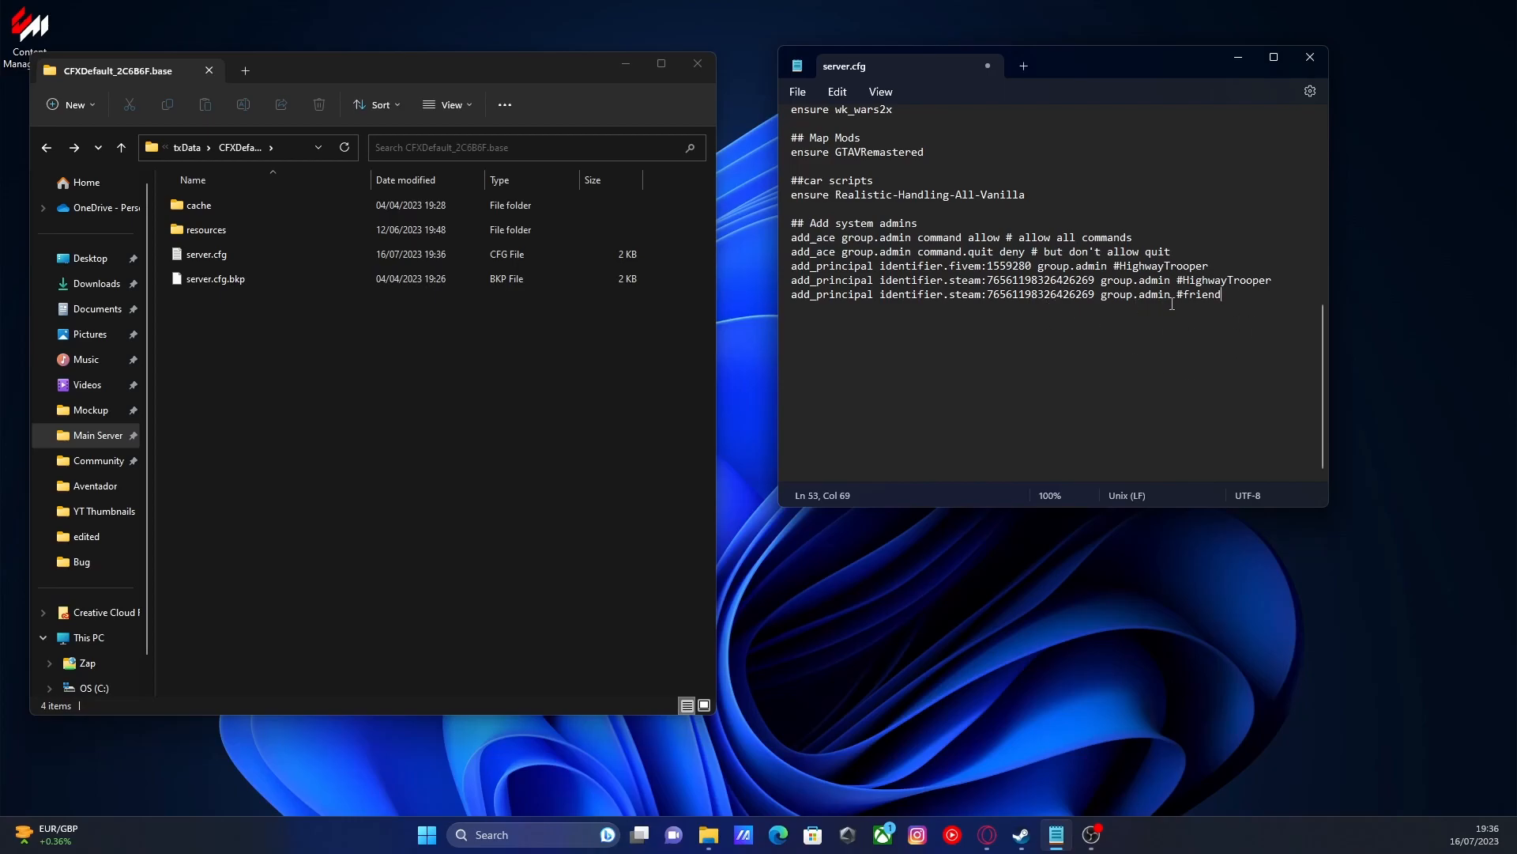
double_click(1040, 294)
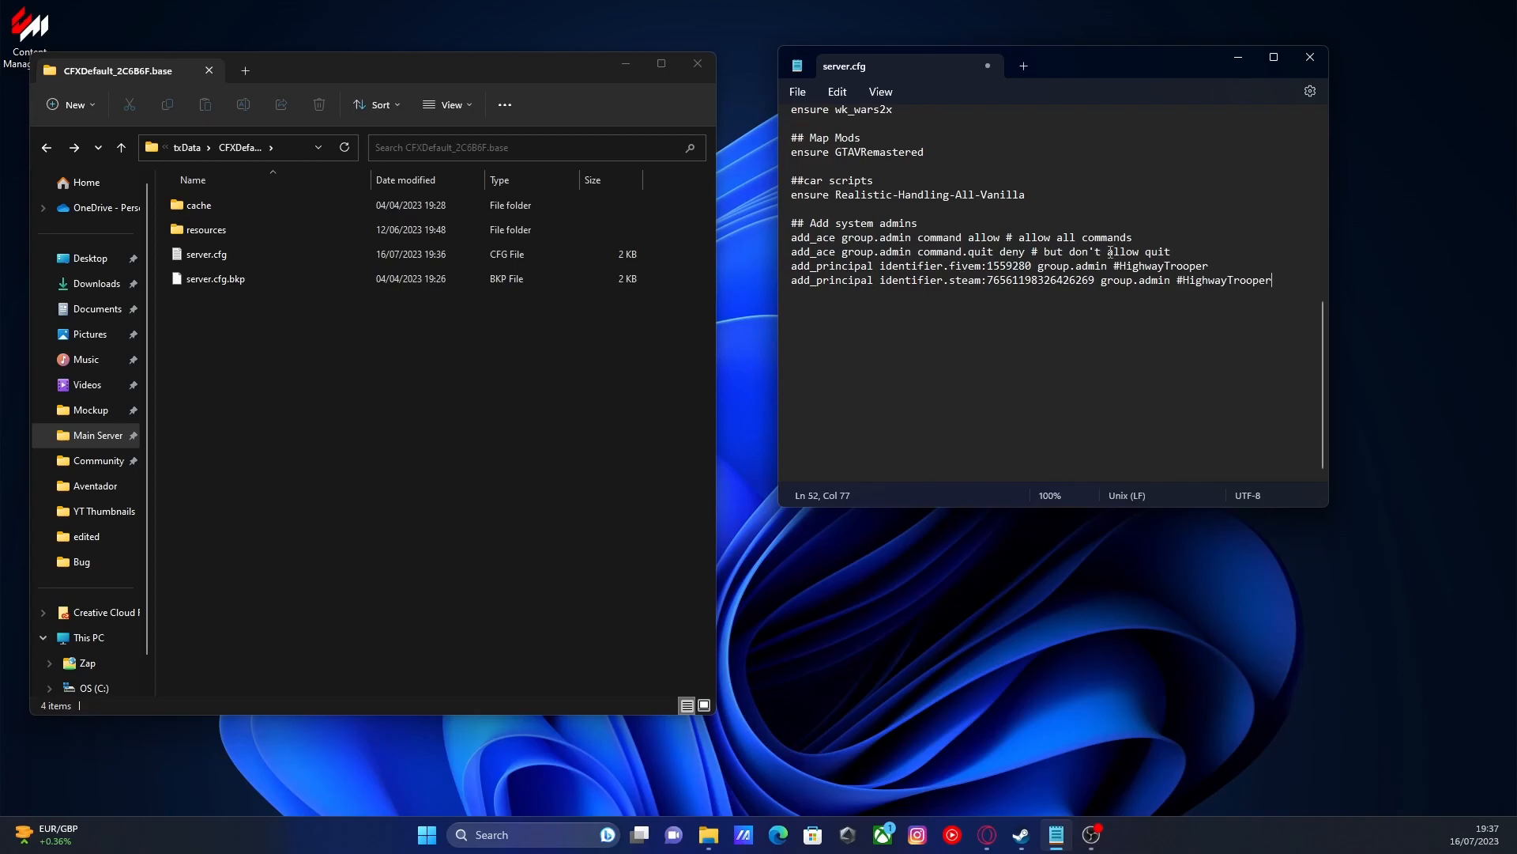
mouse_move(1119, 40)
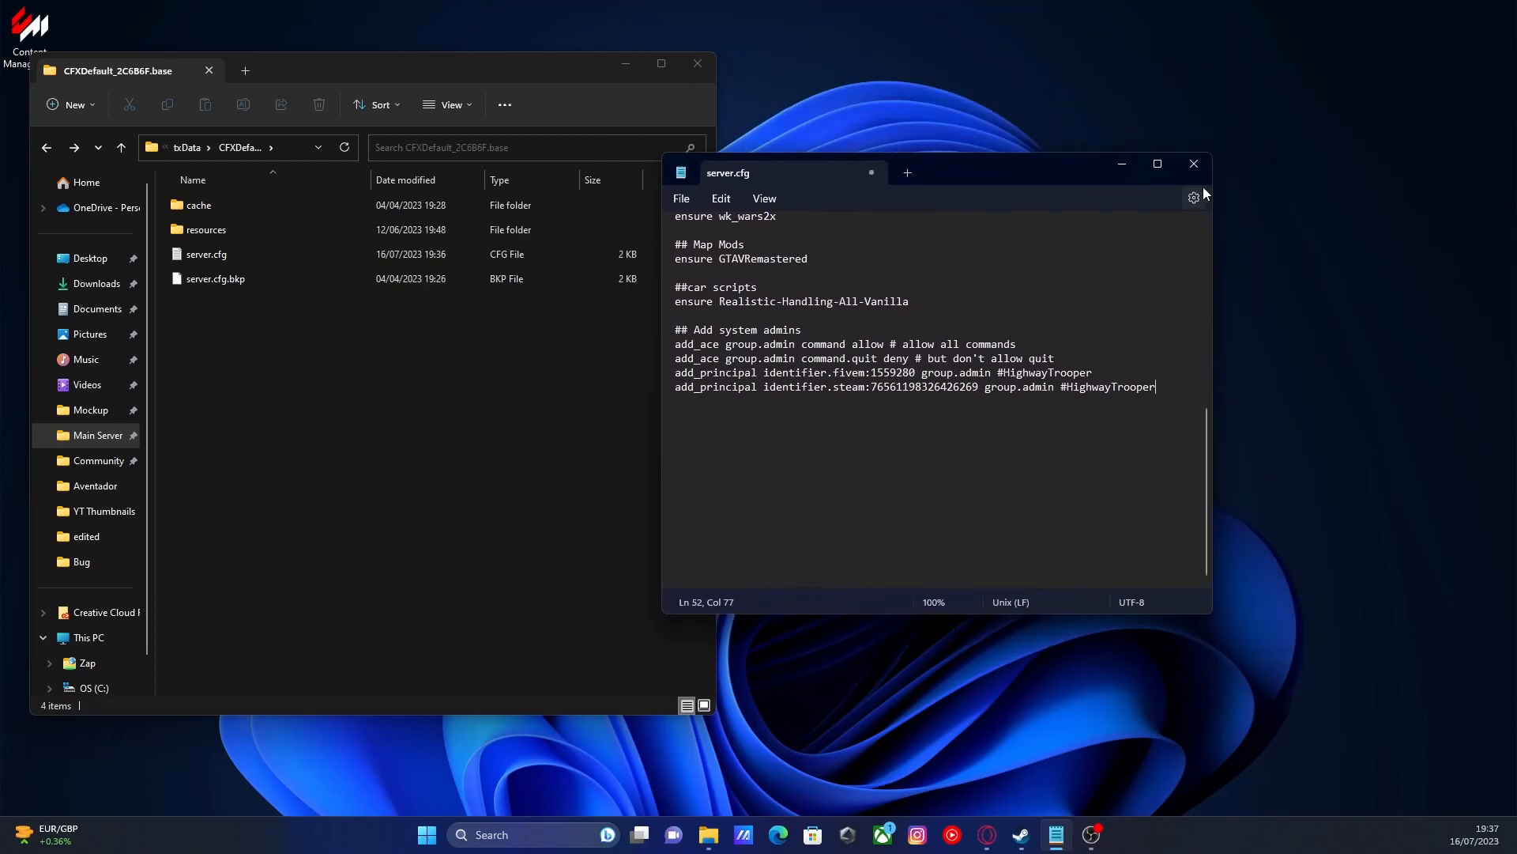
Step: Close the Notepad window for server.cfg, leaving the server folder in File Explorer
click(1193, 163)
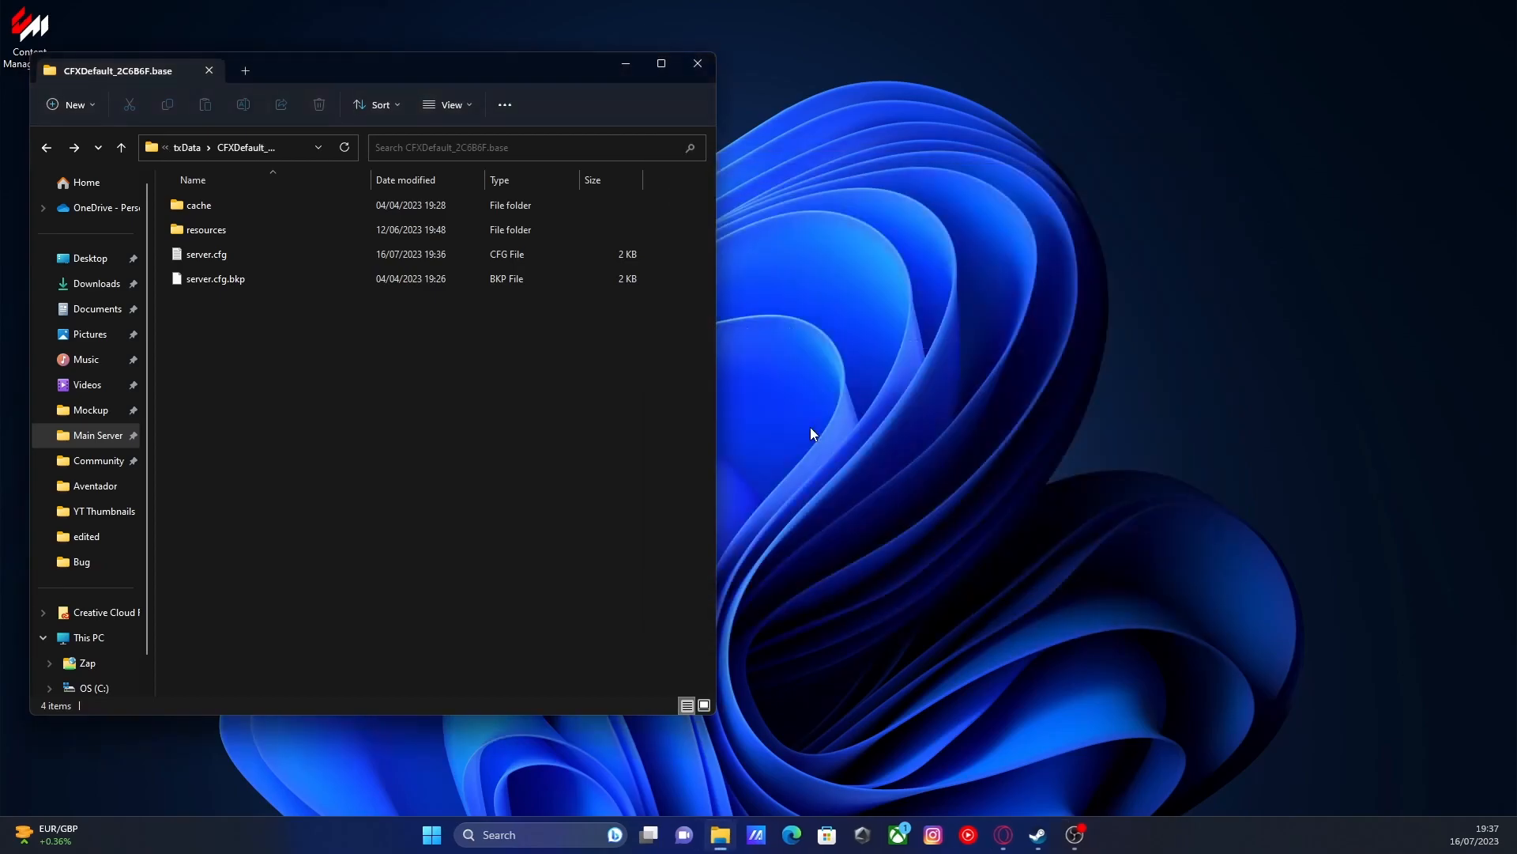